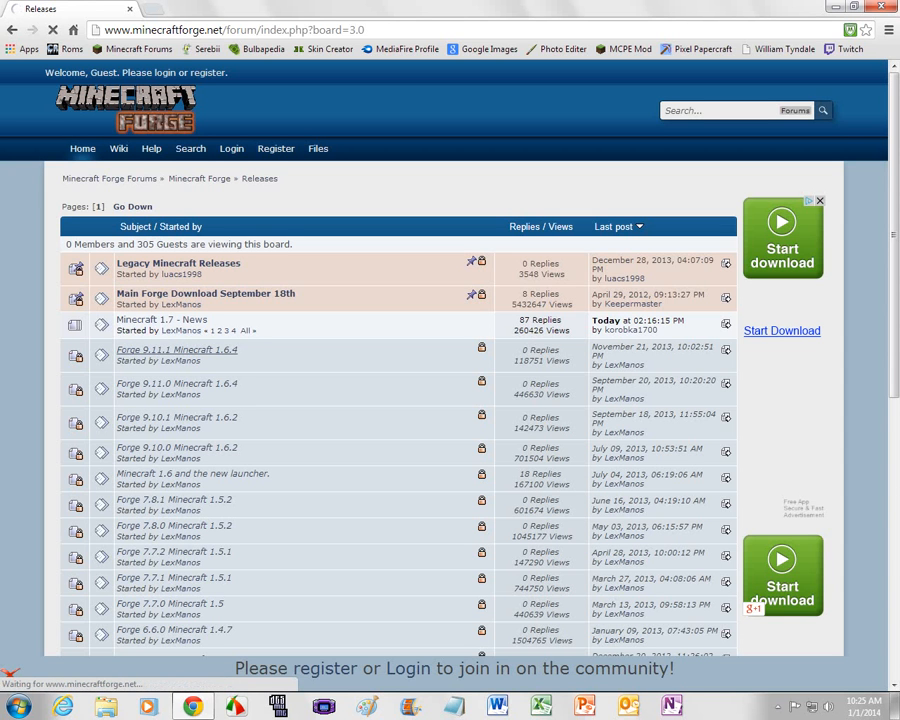
# Step: Open the Forge 9.11.1 release thread for Minecraft 1.6.4 in the Releases board
pyautogui.click(176, 348)
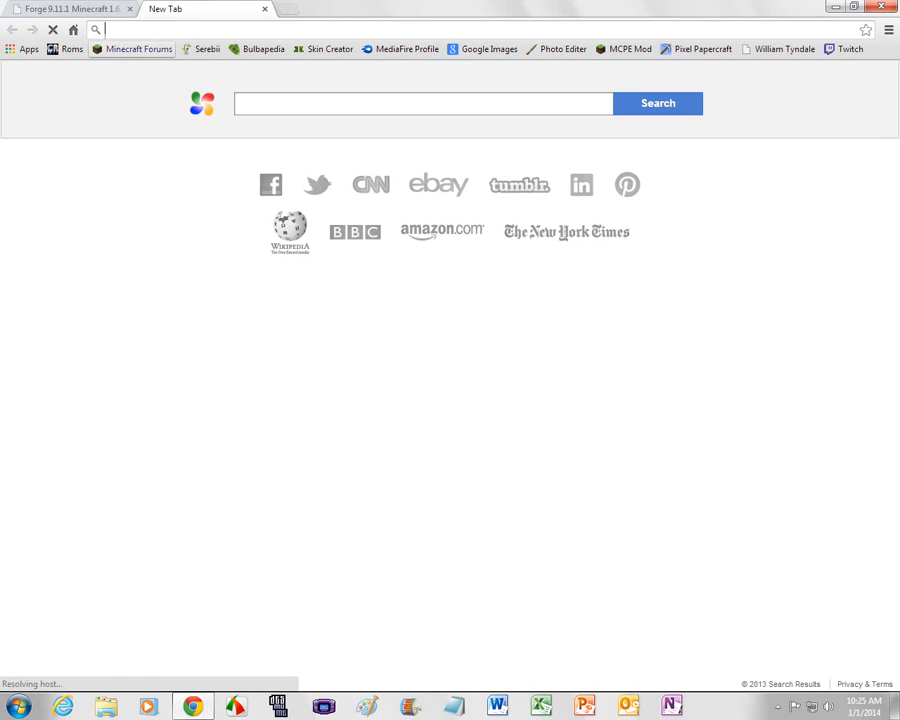
# Step: Search the Minecraft Forum site for 'doggy talents' and look through the 586 results
pyautogui.click(138, 48)
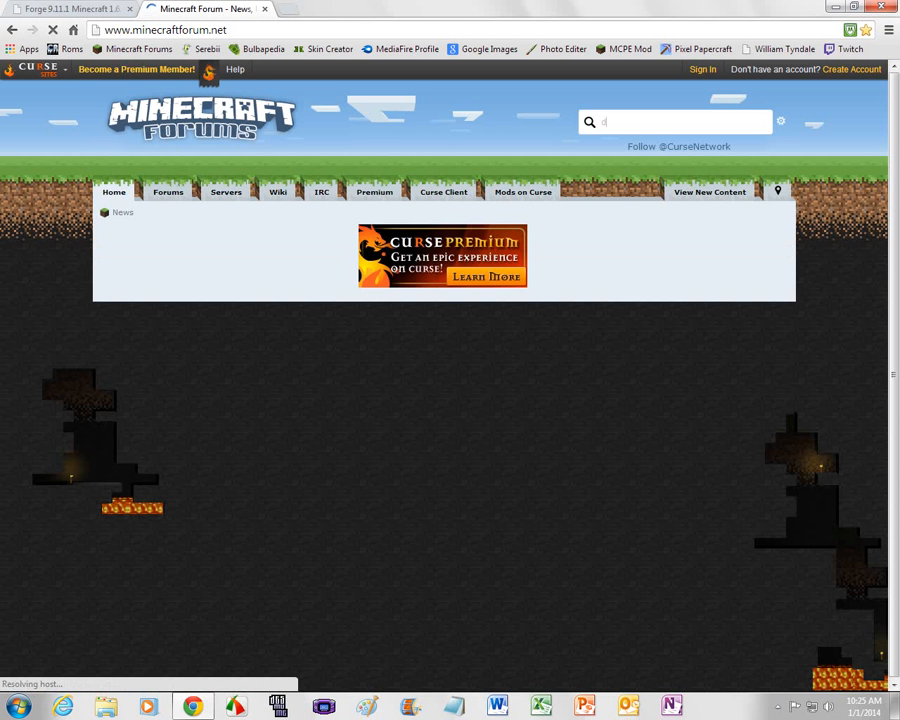
pyautogui.write('doggy')
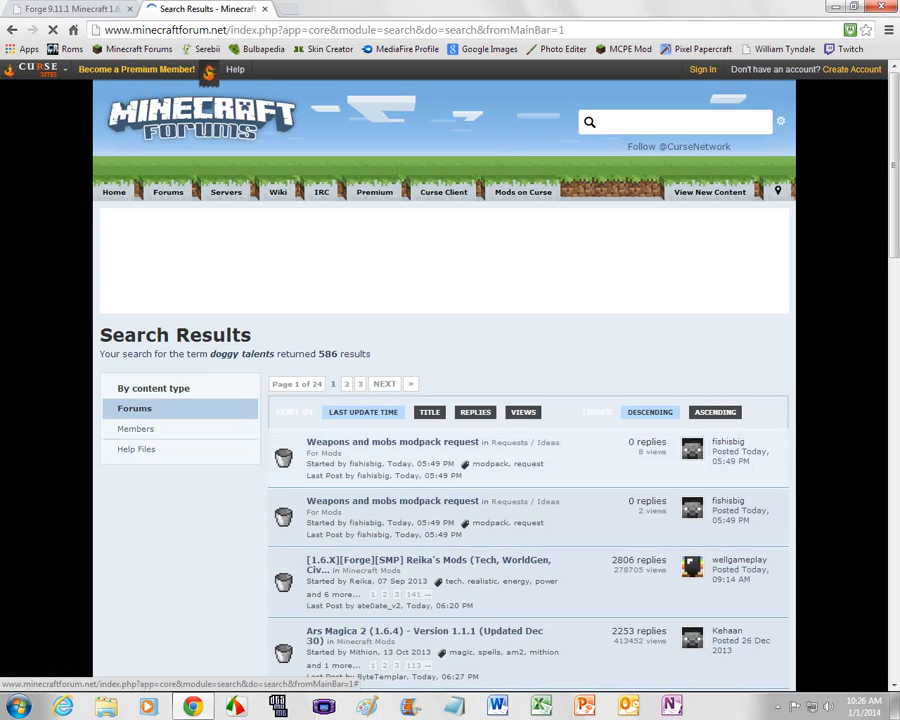
pyautogui.scroll(-3)
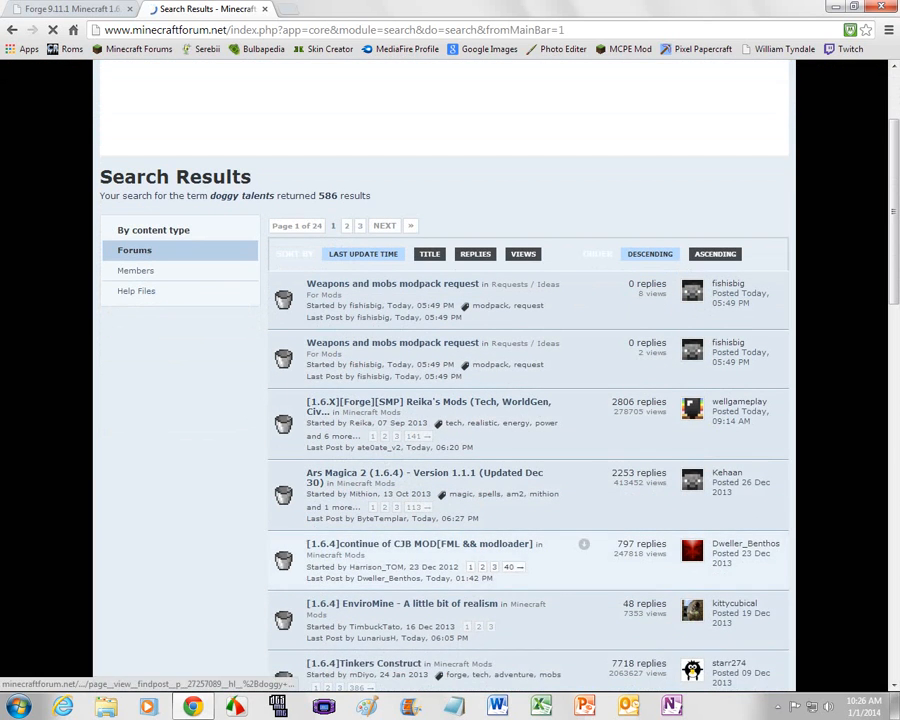
pyautogui.scroll(-3)
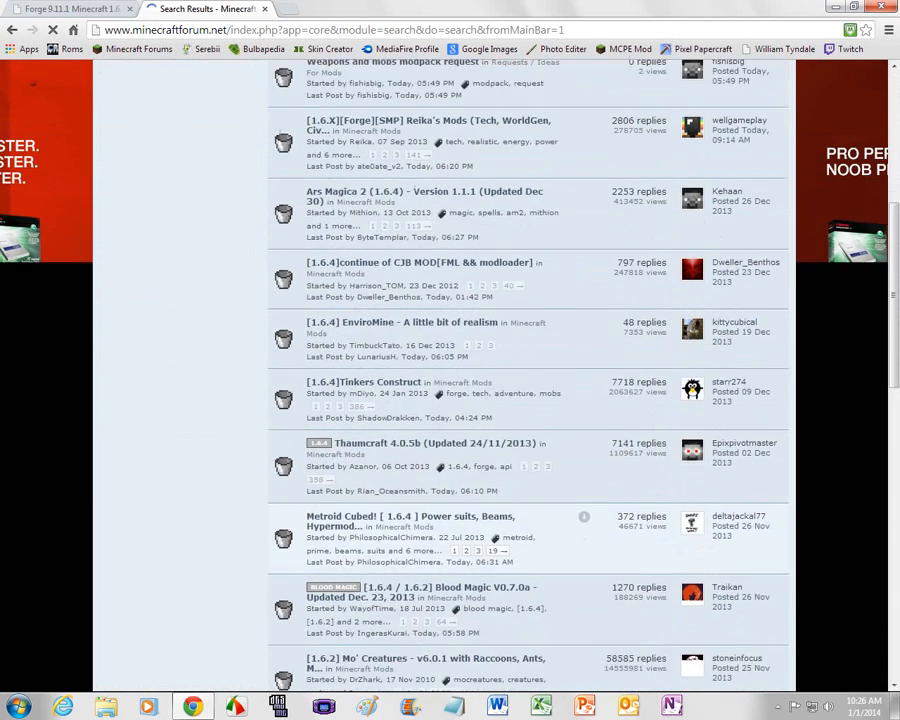
pyautogui.scroll(-3)
pyautogui.write('d')
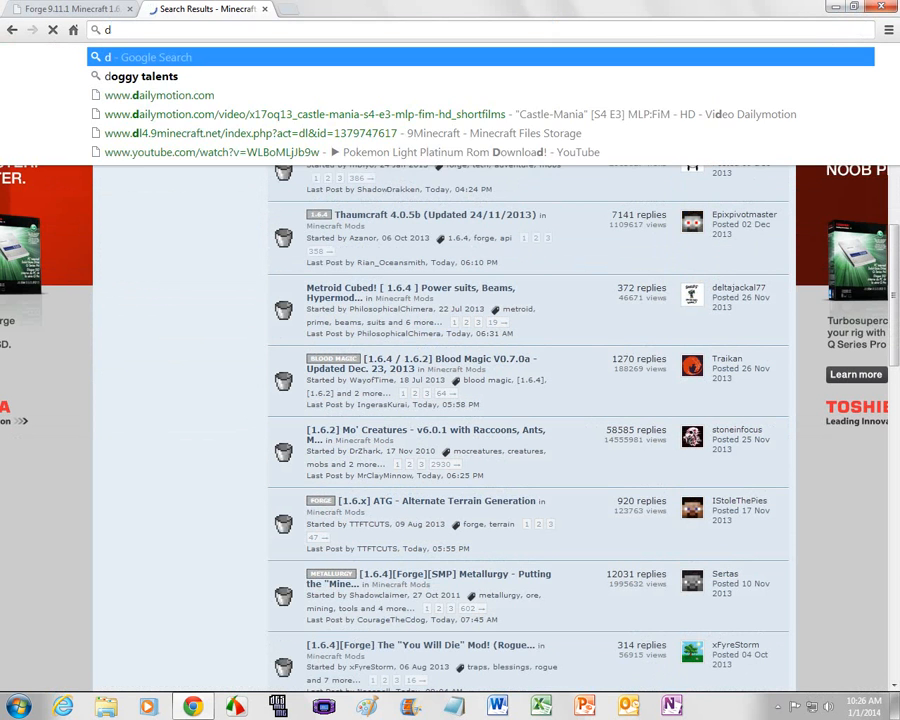
# Step: Run a Google web search for 'doggy talents' and look through the Minecraft mod results
pyautogui.write('oggy')
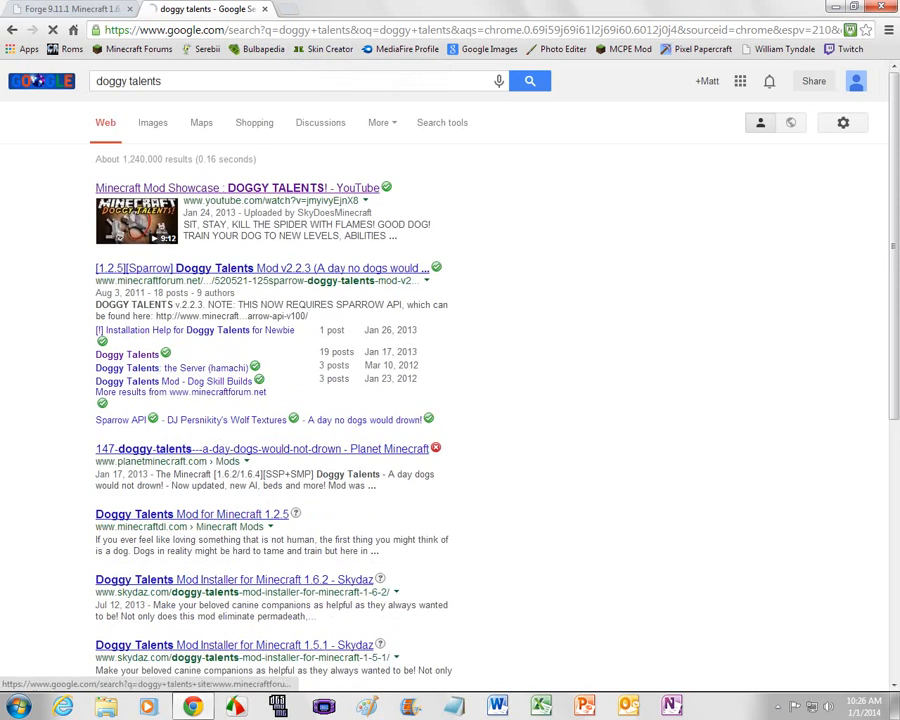
pyautogui.scroll(-3)
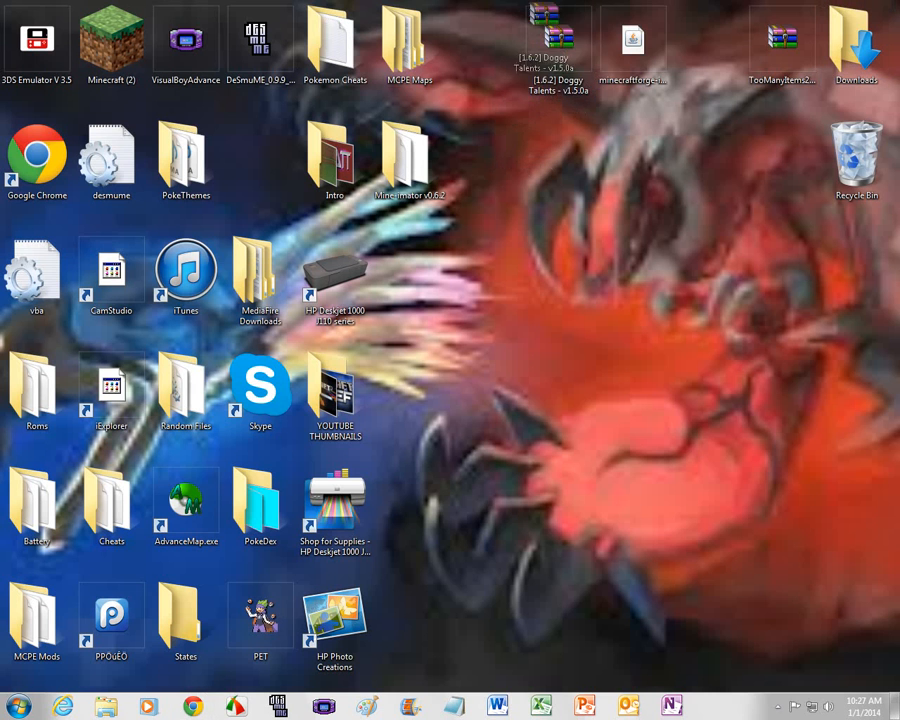
# Step: Select the downloaded files on the desktop and launch the Forge installer
pyautogui.click(558, 40)
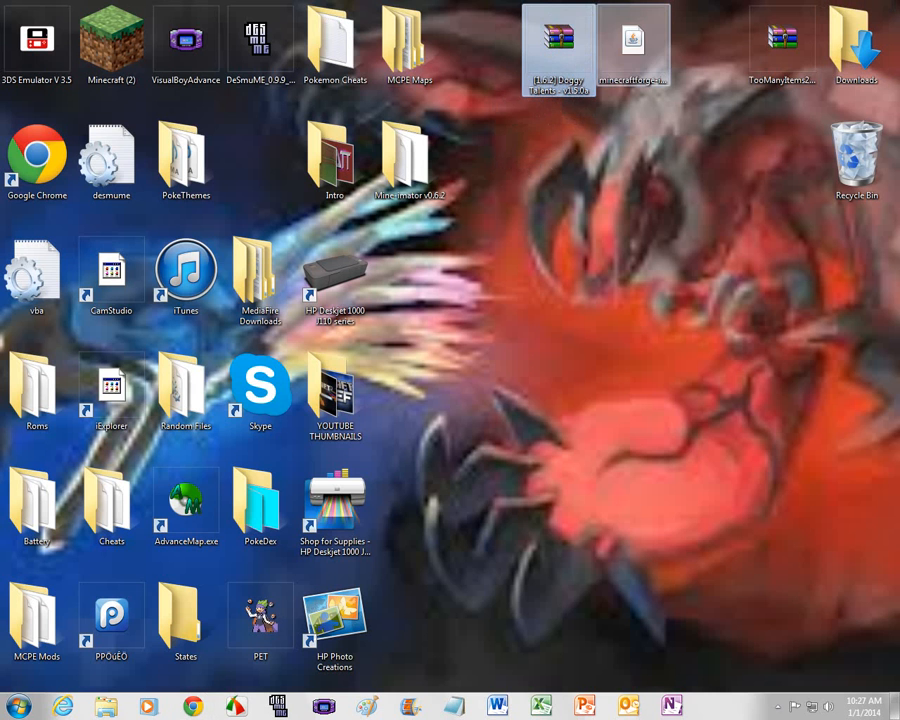
pyautogui.click(632, 40)
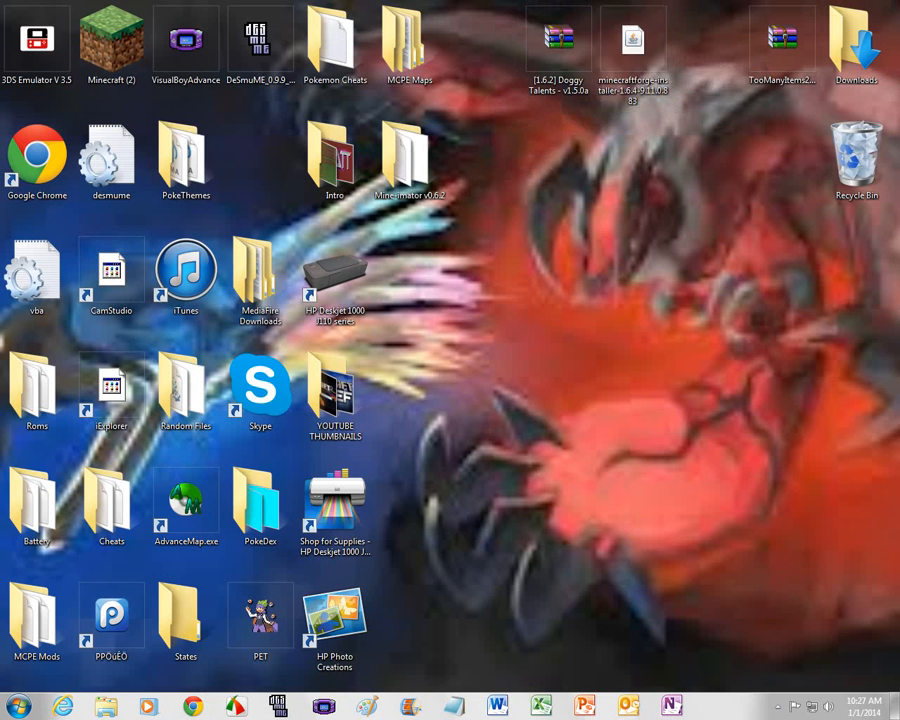
pyautogui.click(632, 44)
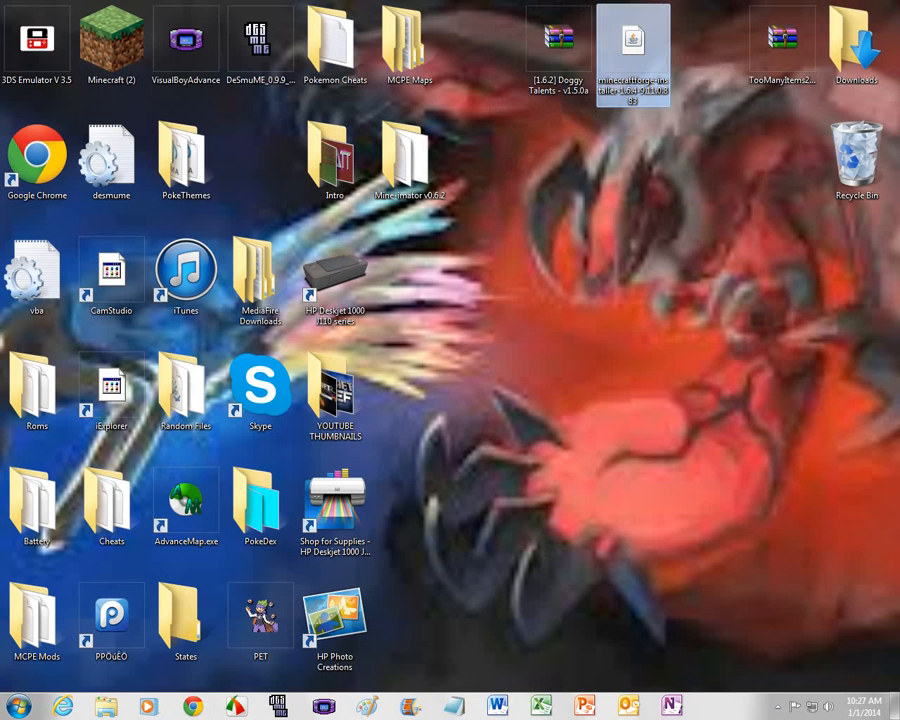
pyautogui.doubleClick(632, 44)
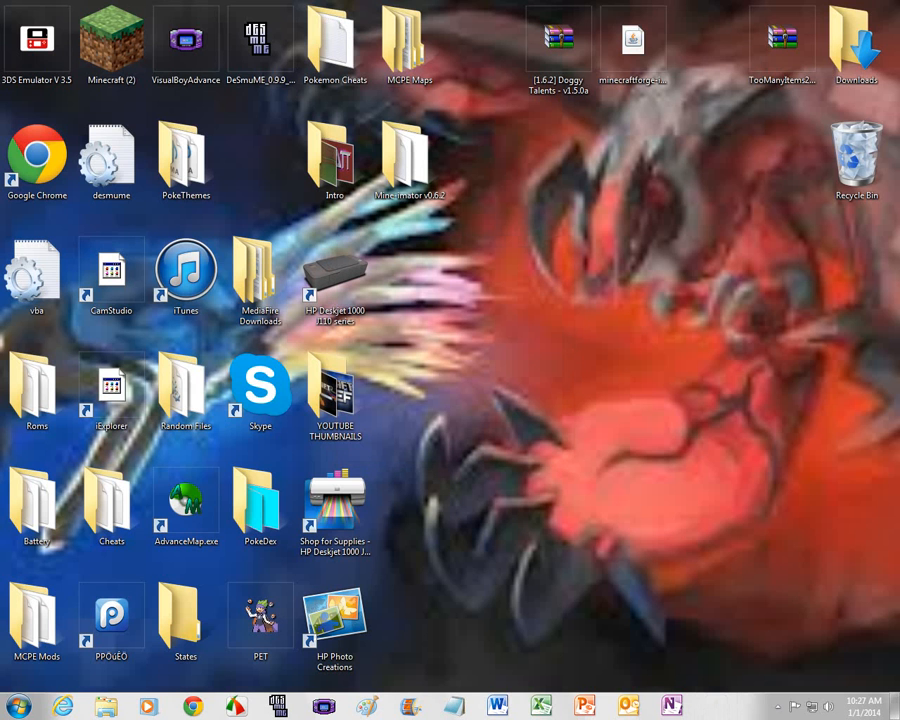
# Step: Bring up the Start menu with its program list and search box
pyautogui.click(260, 276)
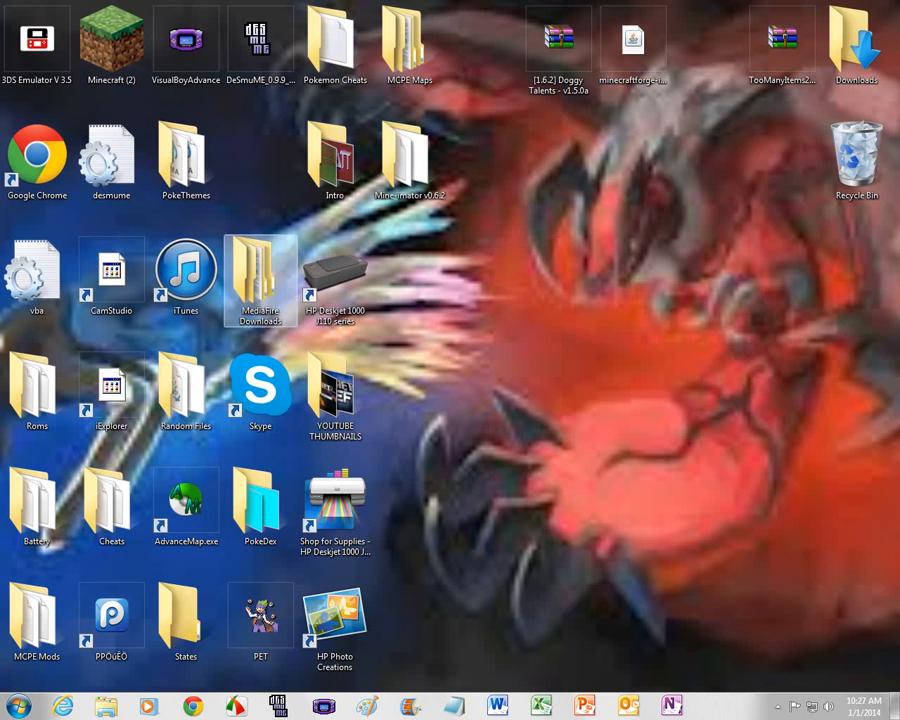
pyautogui.click(16, 708)
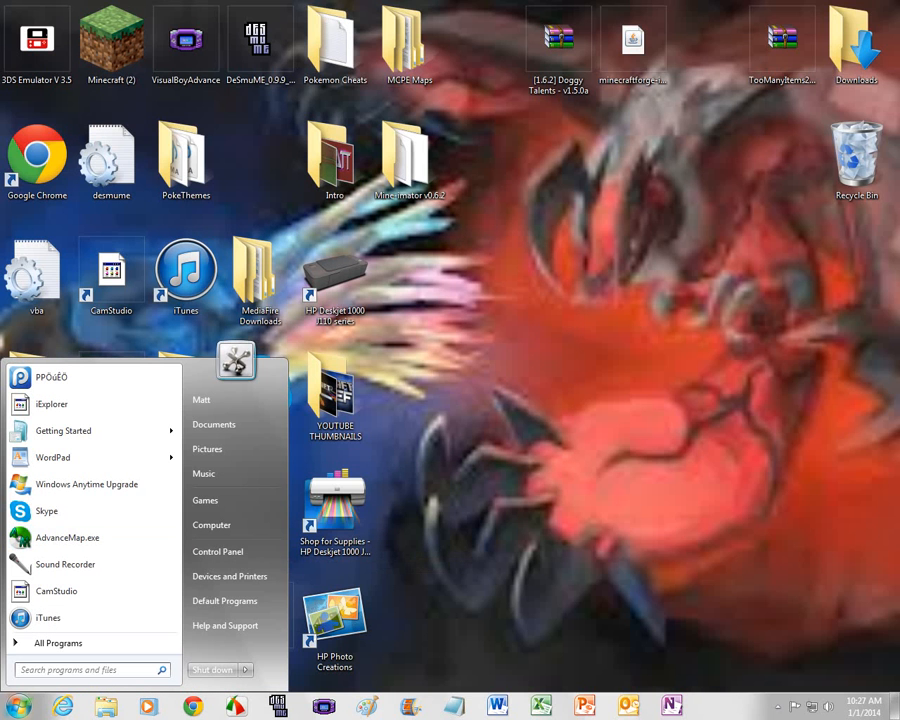
# Step: Navigate via %appdata% into the .minecraft versions folder
pyautogui.write('%app')
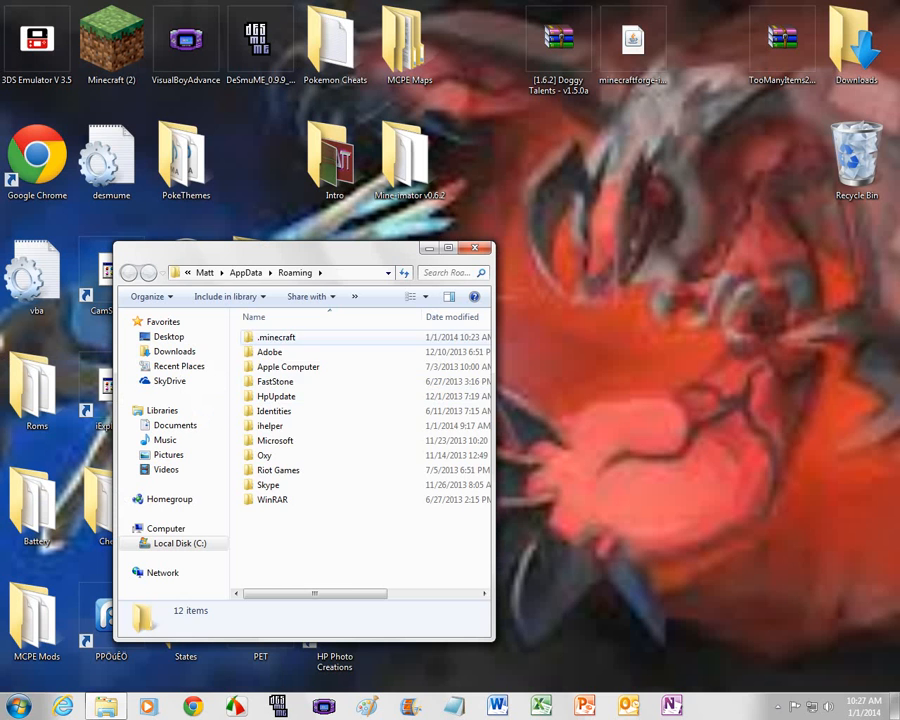
pyautogui.doubleClick(276, 336)
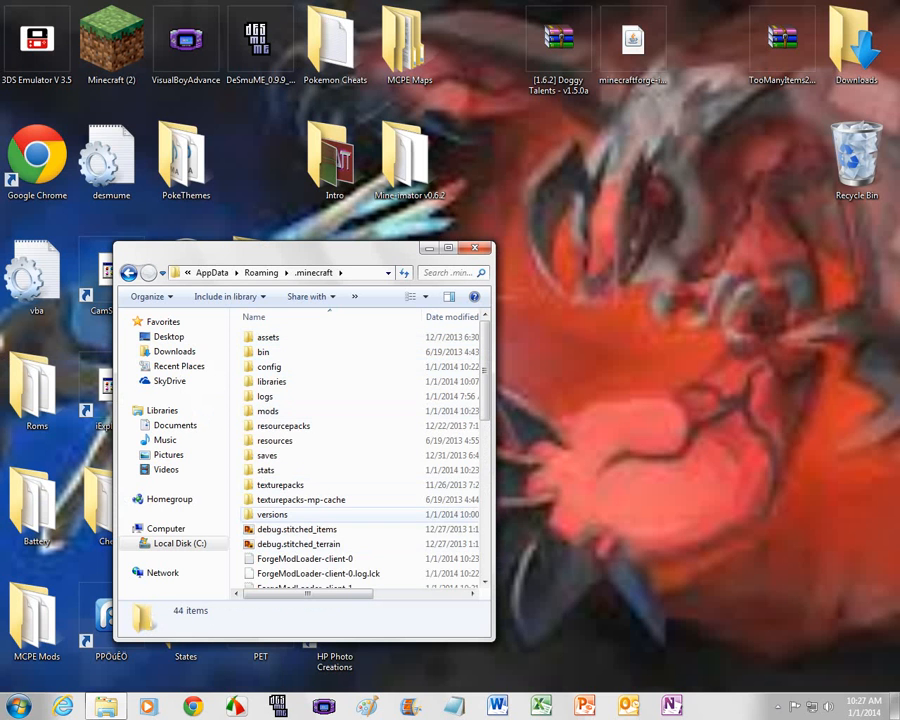
pyautogui.doubleClick(272, 514)
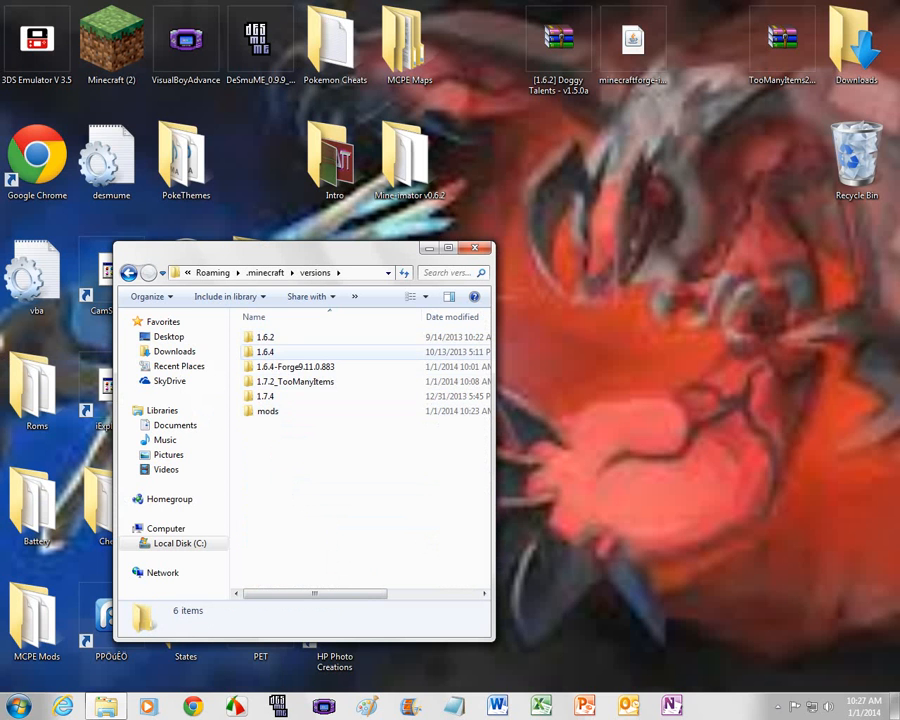
pyautogui.moveTo(296, 366)
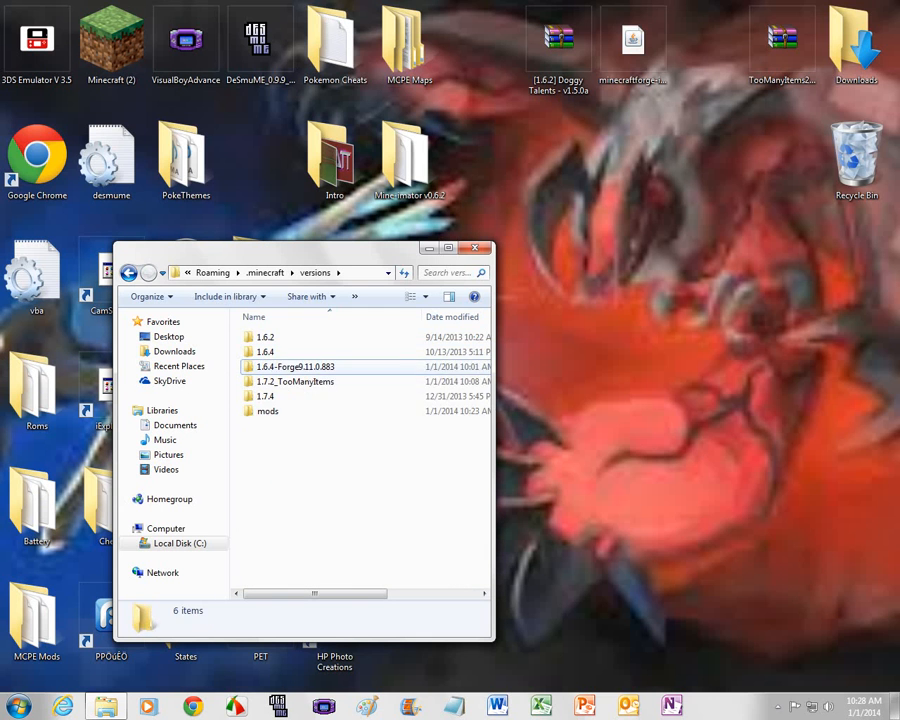
# Step: Look inside the 1.6.4-Forge9.11.0.883 folder at the Forge jar, then return to versions
pyautogui.doubleClick(296, 366)
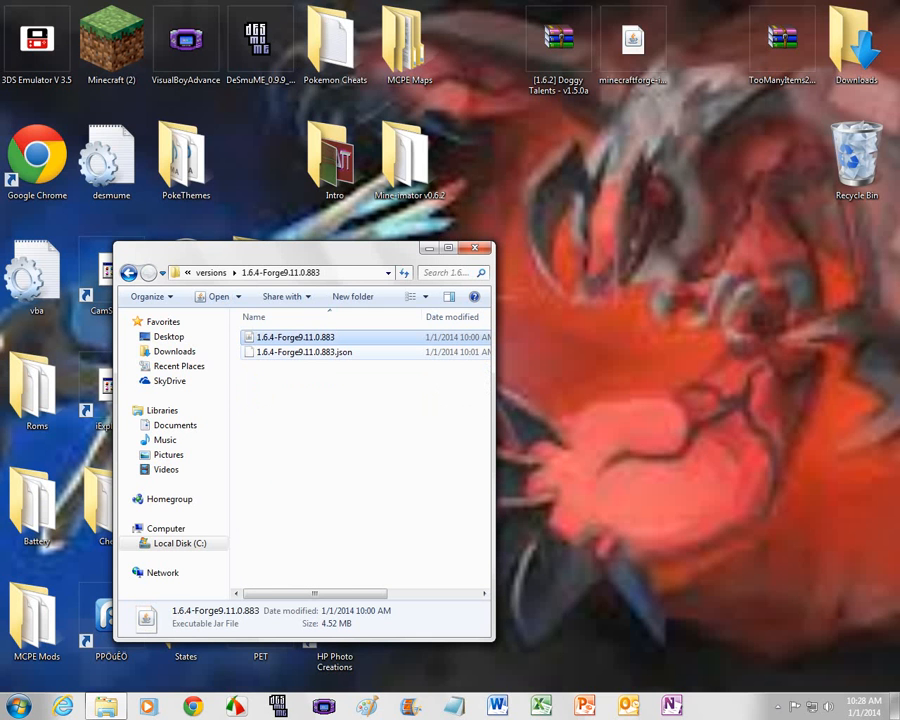
pyautogui.moveTo(304, 352)
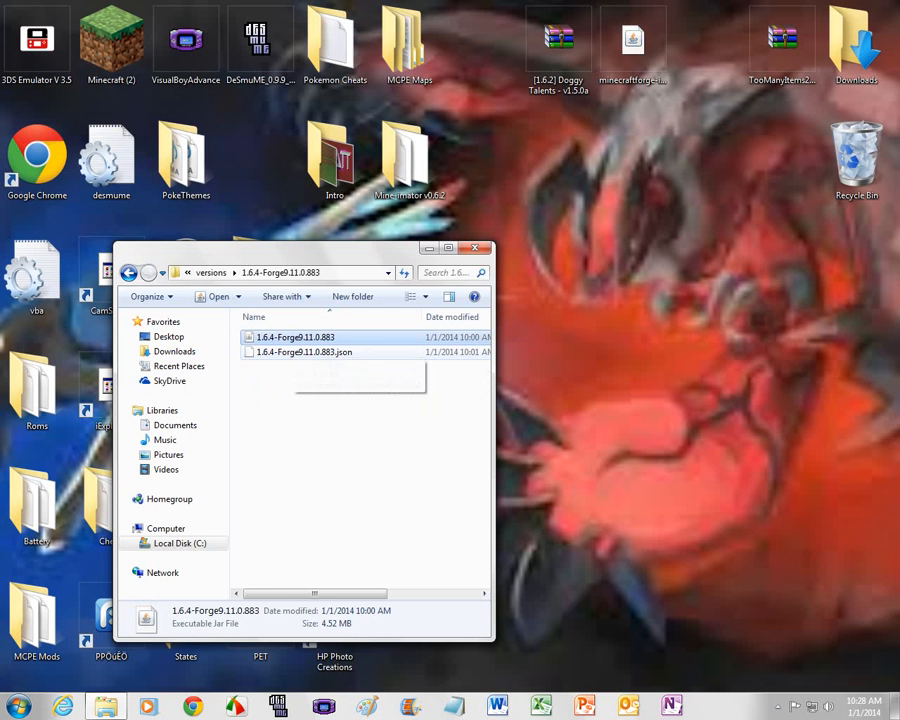
pyautogui.rightClick(300, 352)
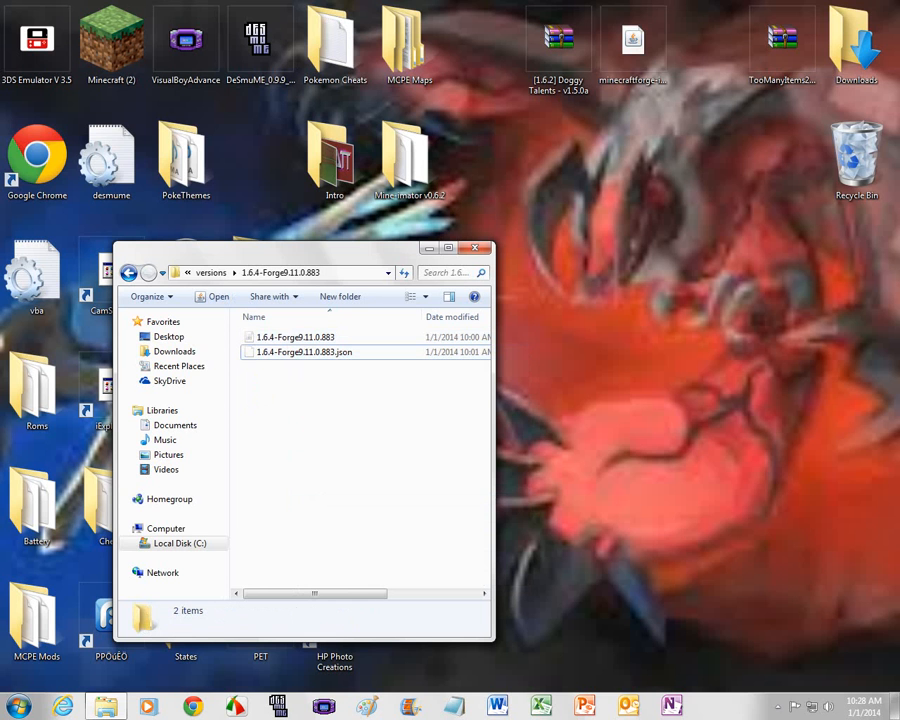
pyautogui.click(128, 272)
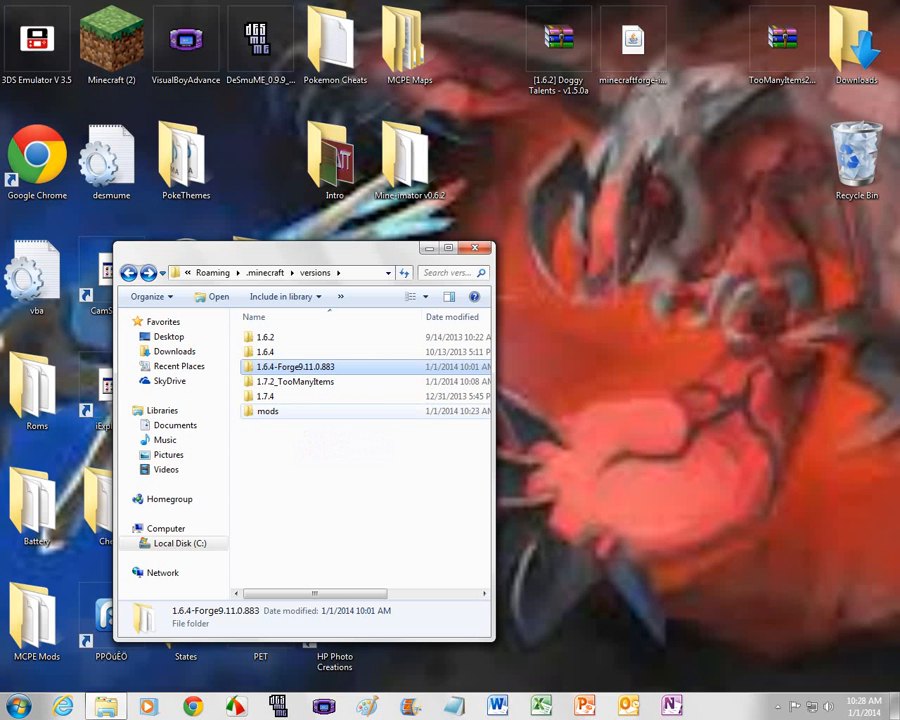
# Step: Open the mods version folder holding the mods jar and mods.json
pyautogui.doubleClick(268, 412)
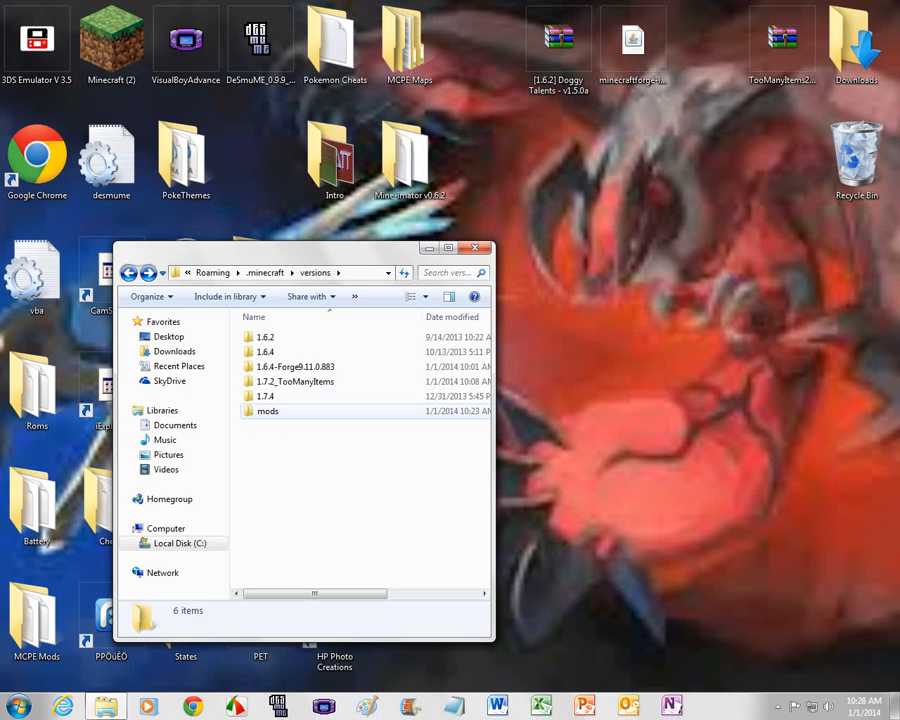
pyautogui.click(268, 412)
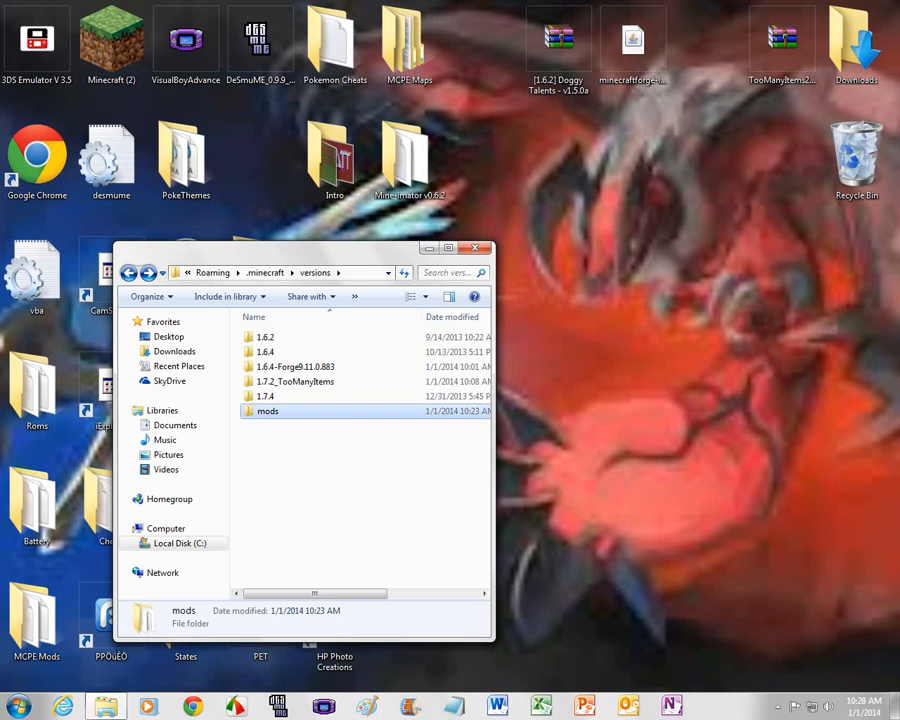
pyautogui.doubleClick(268, 412)
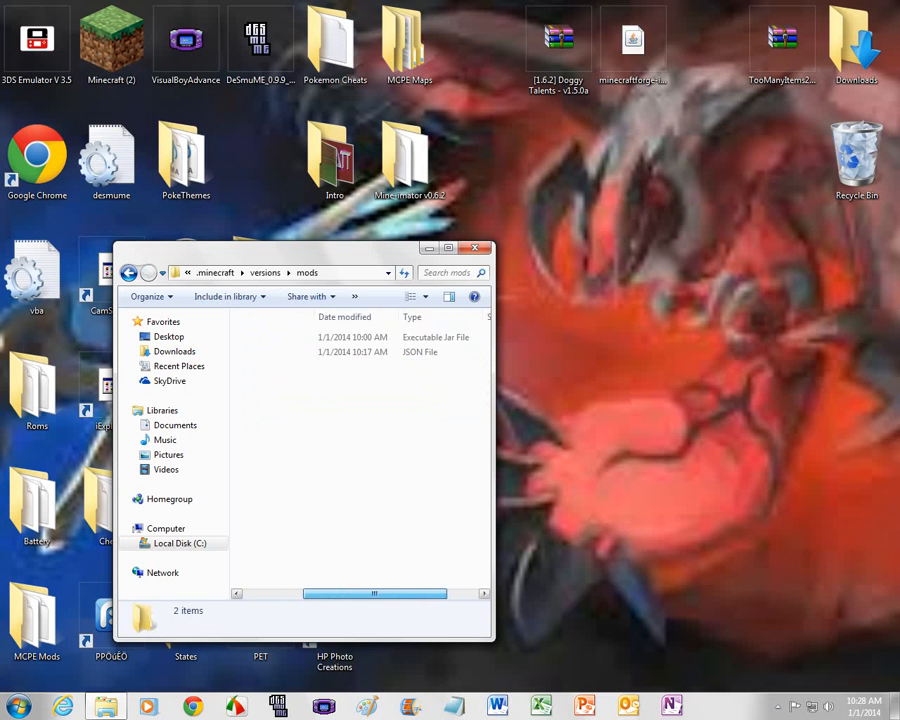
pyautogui.moveTo(276, 352)
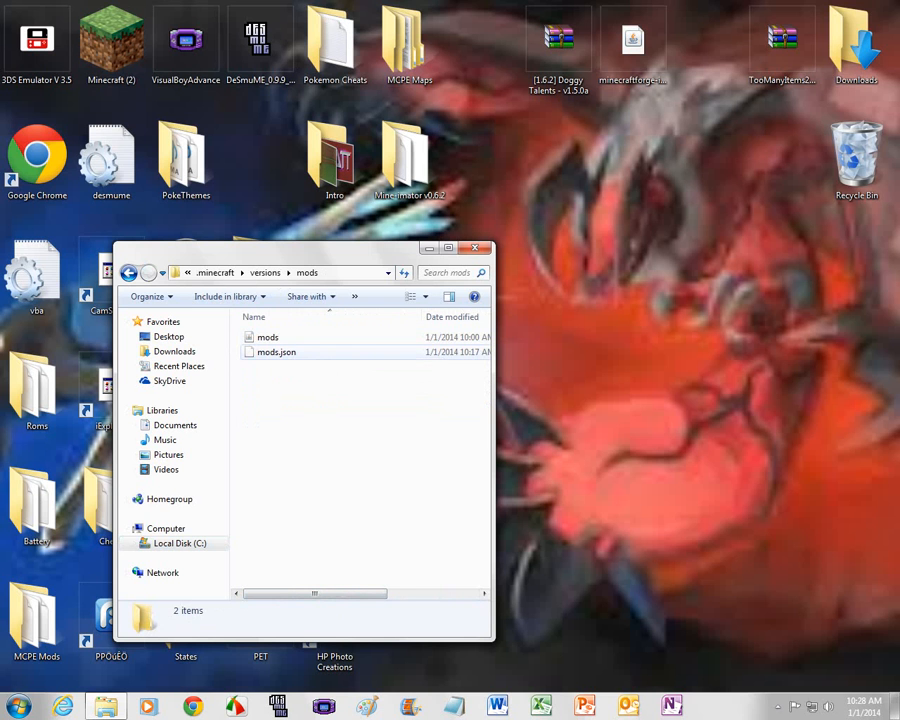
# Step: Open mods.json using already-installed software via File Type Helper, landing in Notepad
pyautogui.rightClick(276, 352)
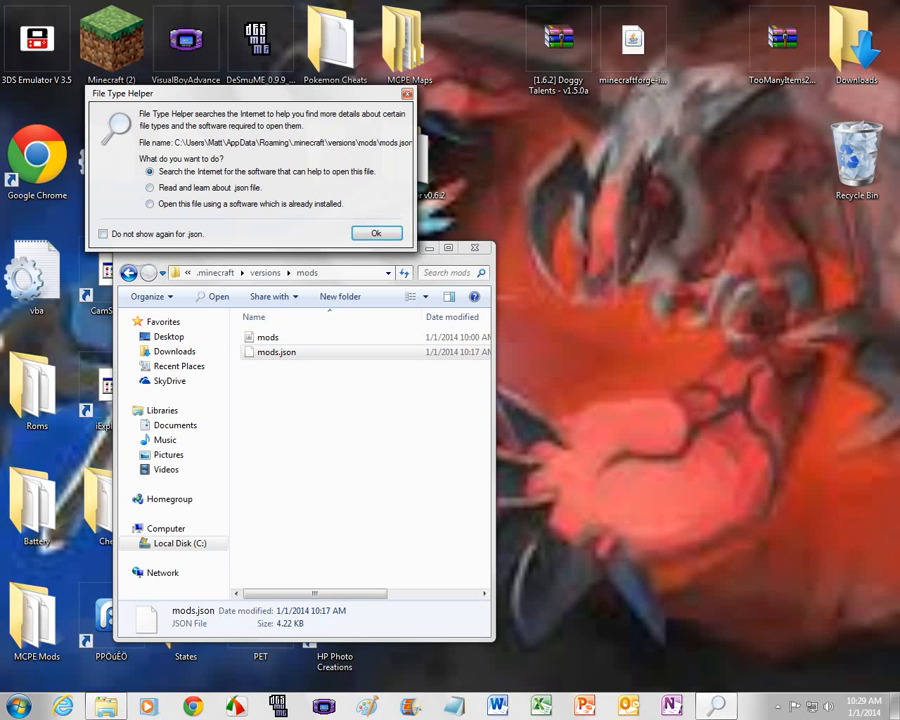
pyautogui.rightClick(276, 352)
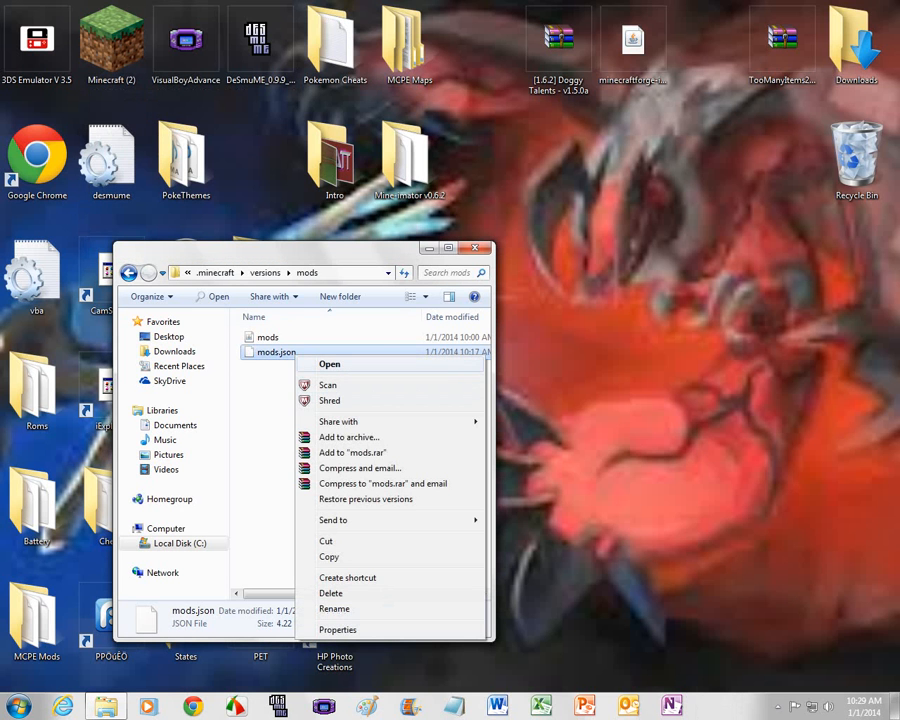
pyautogui.click(328, 364)
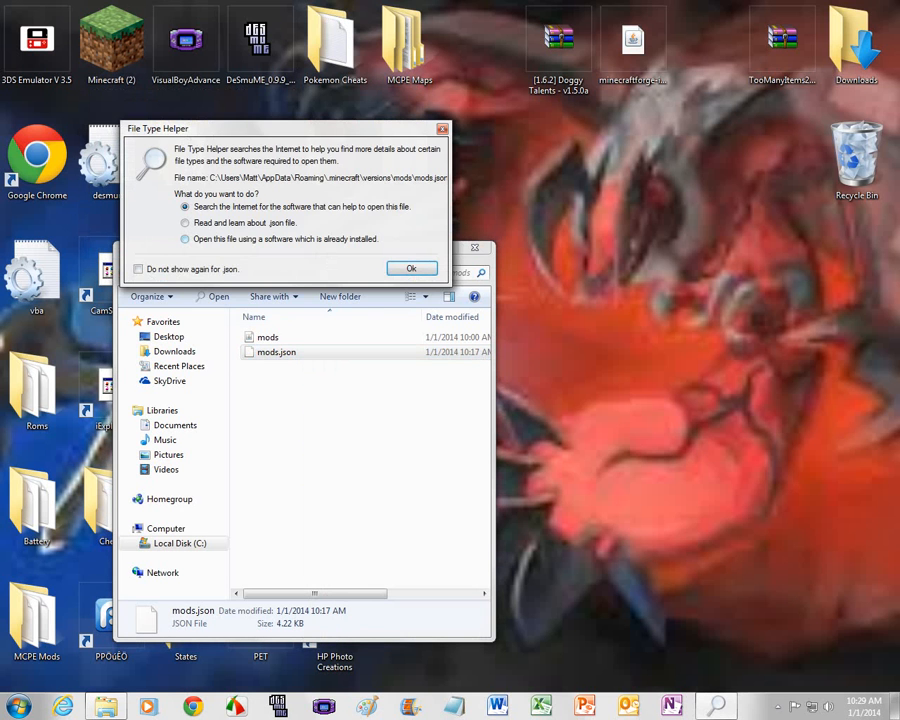
pyautogui.click(184, 240)
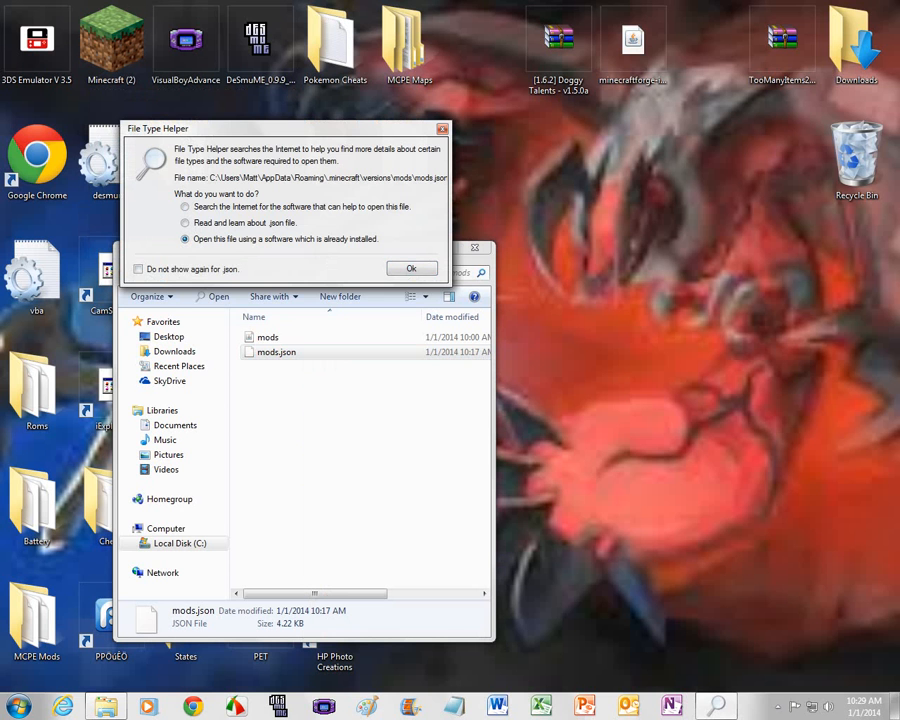
pyautogui.click(410, 268)
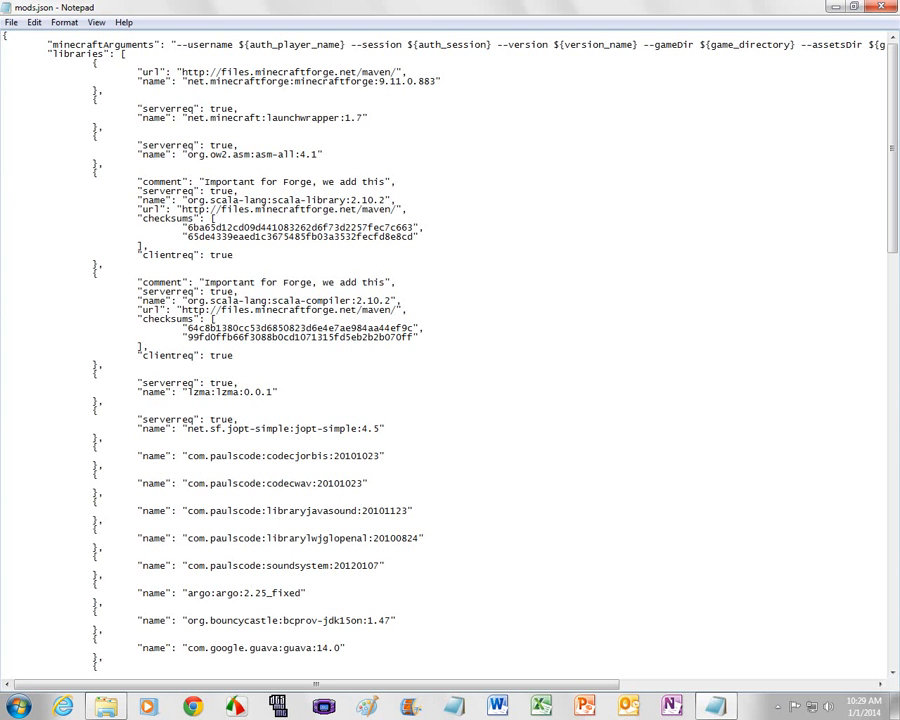
# Step: Scroll to the end of mods.json to check its id line, then close Notepad
pyautogui.scroll(-3)
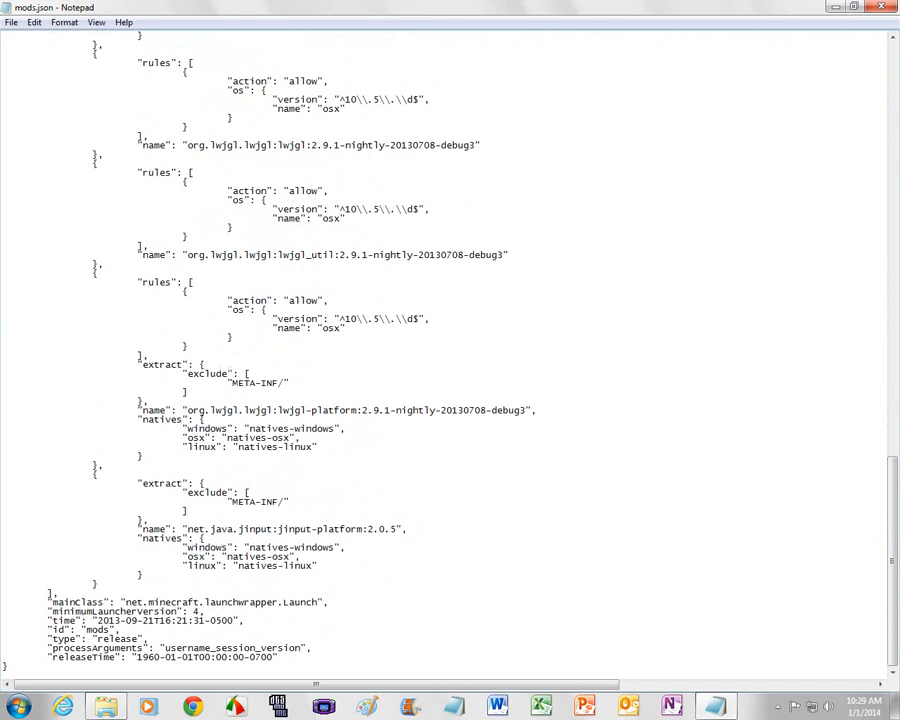
pyautogui.doubleClick(96, 628)
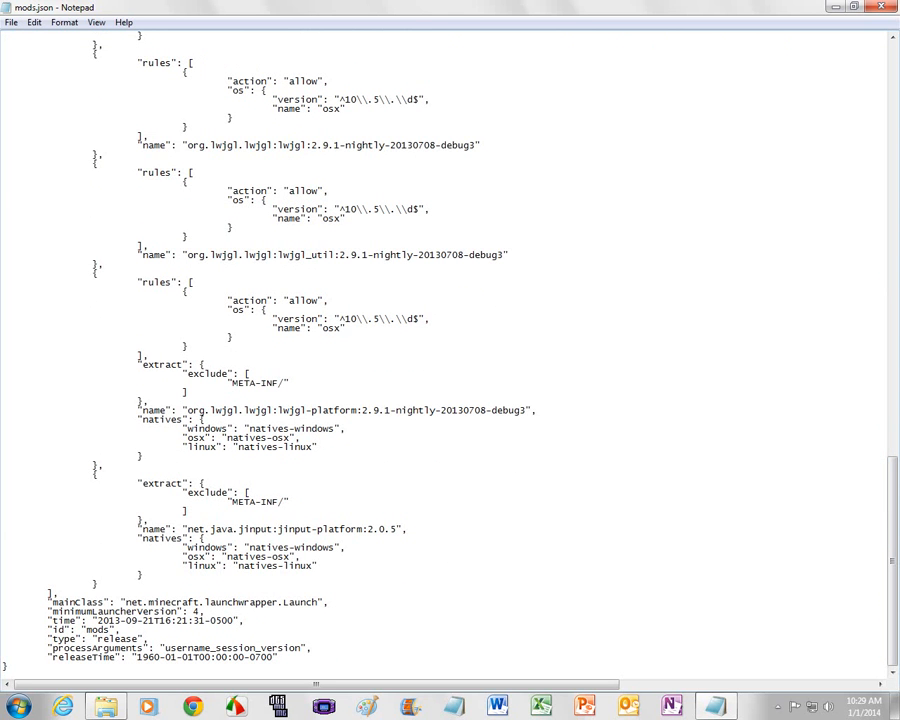
pyautogui.click(12, 22)
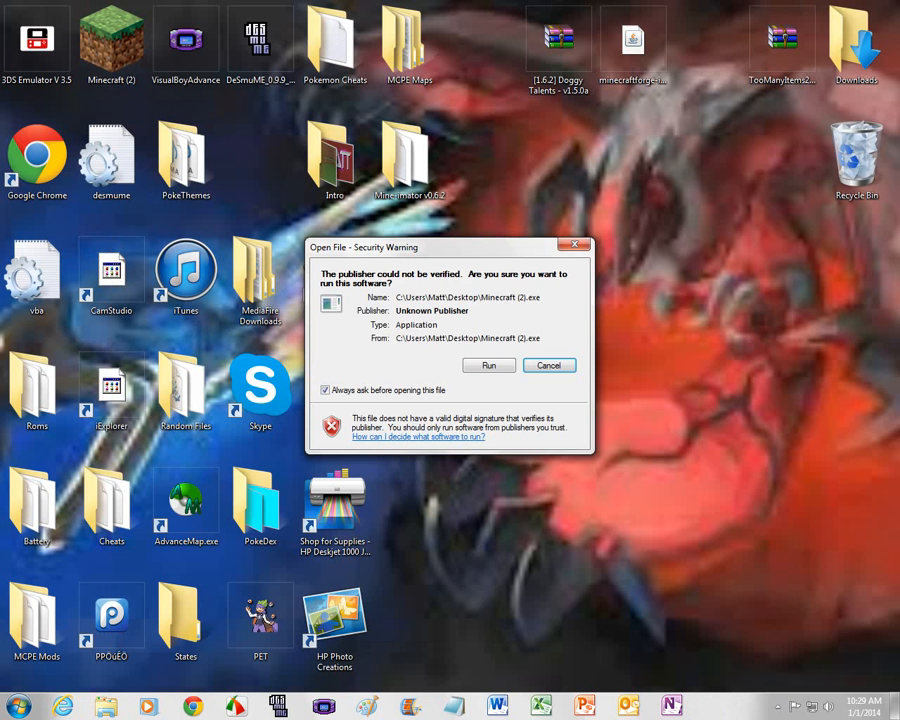
# Step: Allow the unverified Minecraft launcher to run and pick the forgemods profile
pyautogui.click(488, 364)
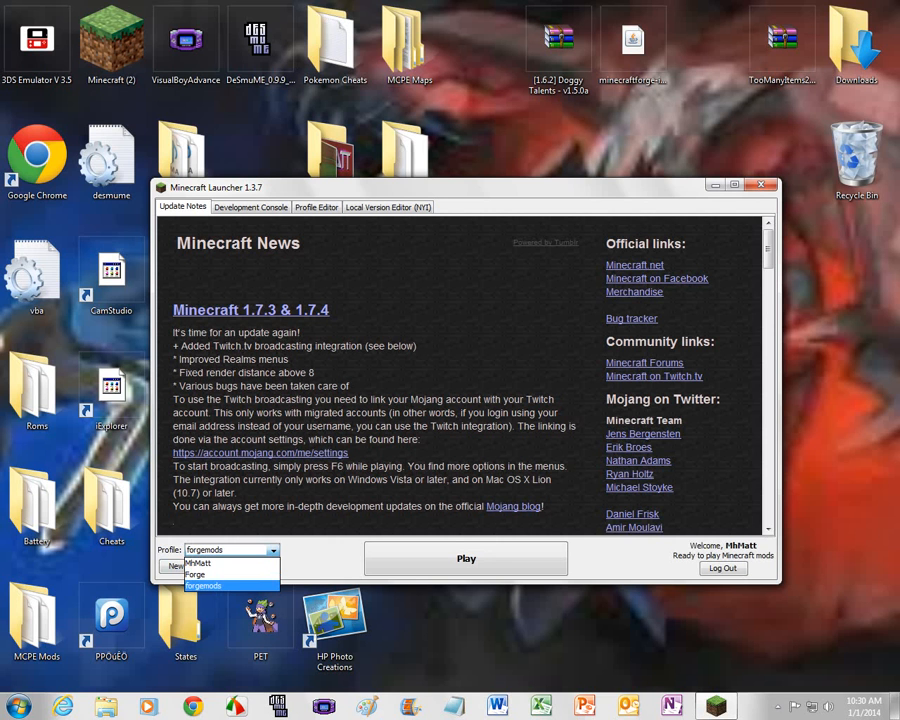
pyautogui.moveTo(196, 574)
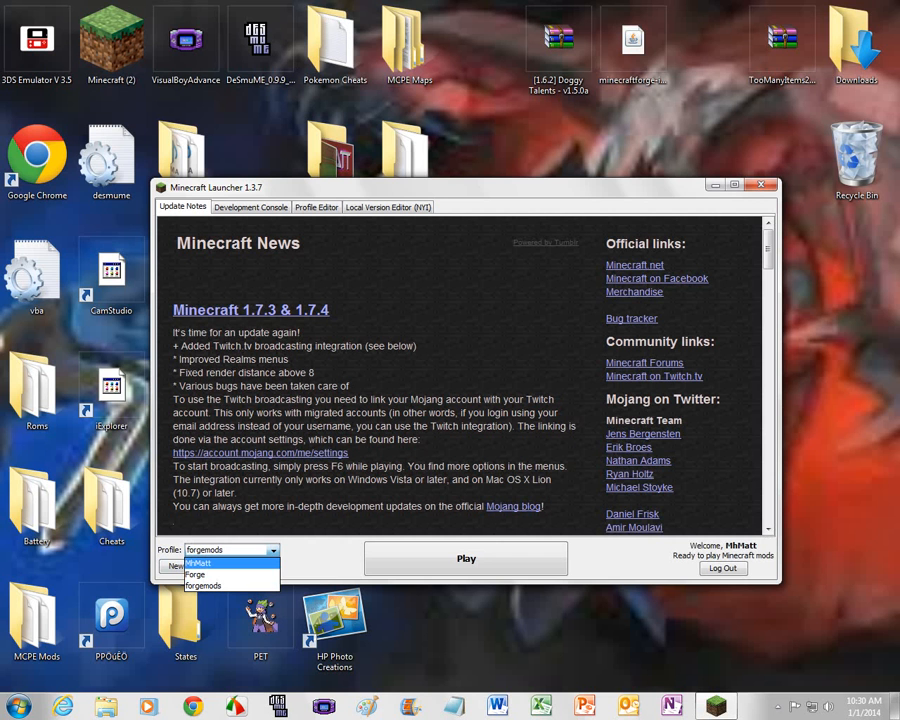
pyautogui.click(248, 564)
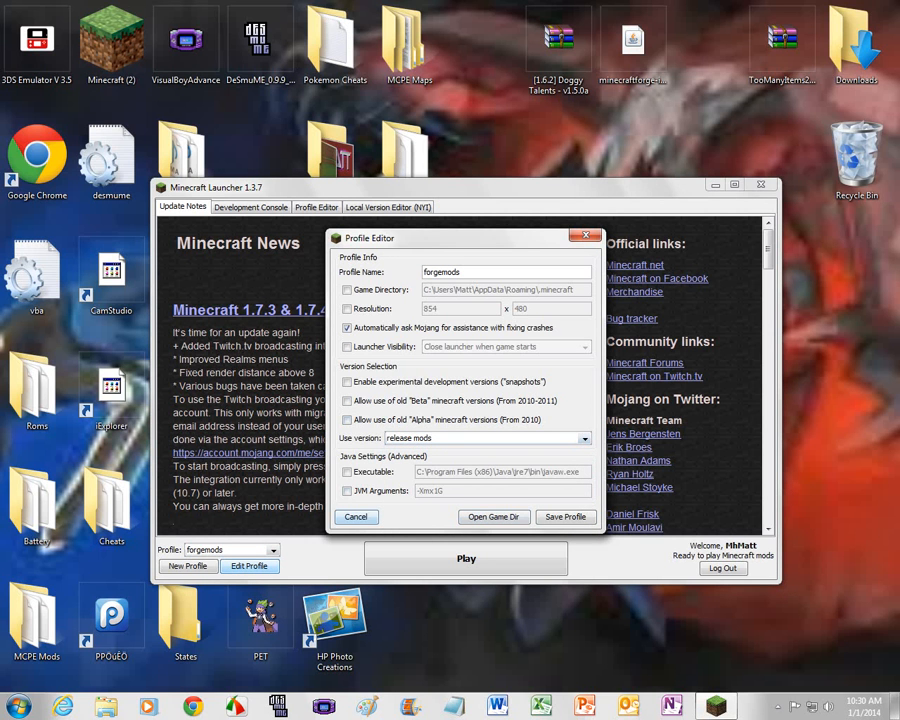
# Step: Save the forgemods profile on the mods release version and start the game with it
pyautogui.click(356, 516)
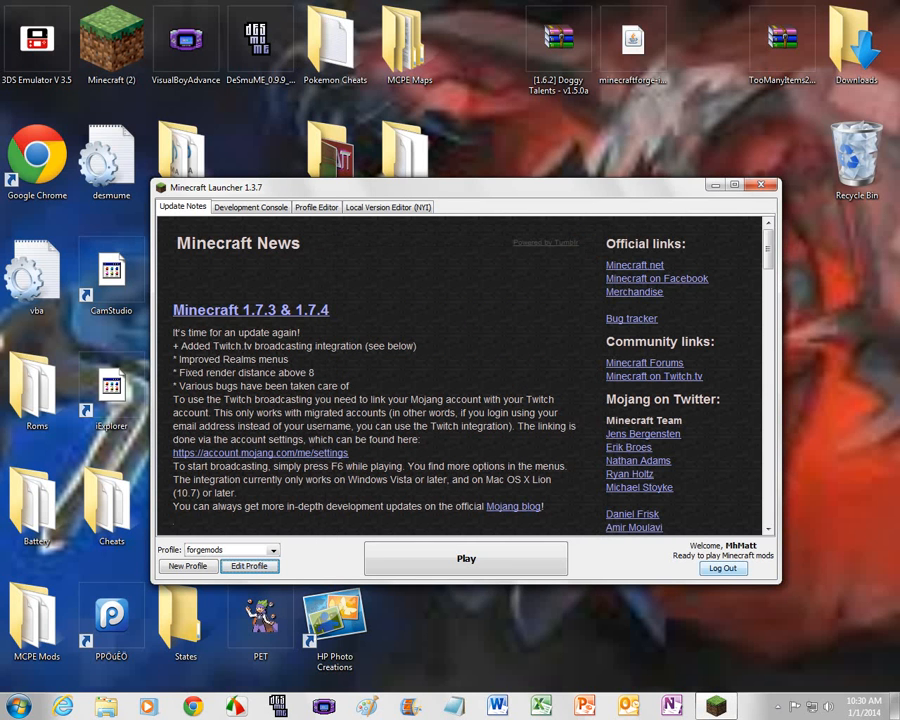
pyautogui.click(466, 558)
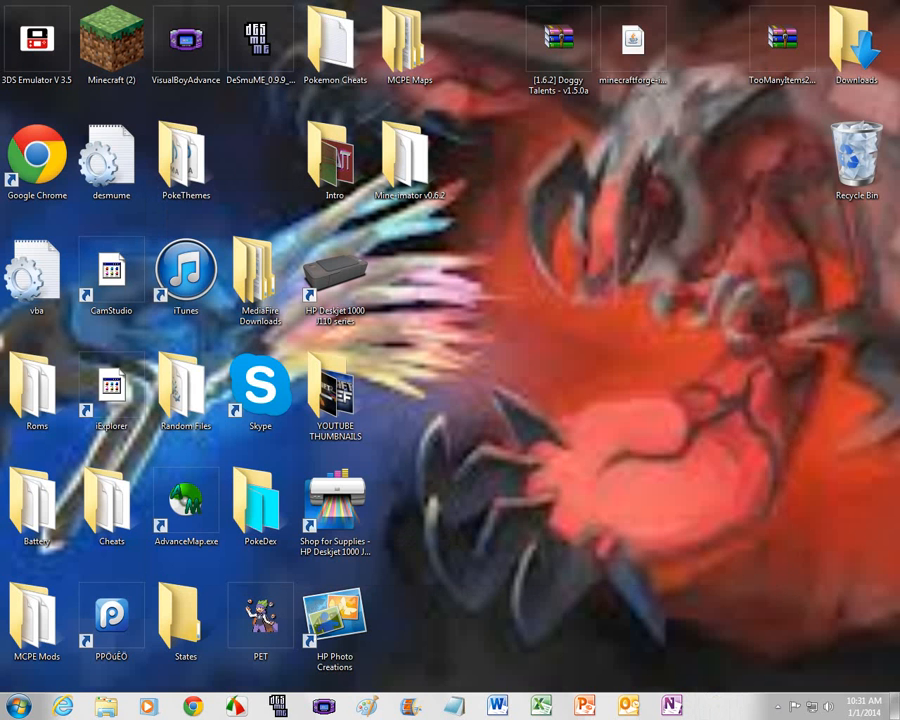
# Step: Check the Forge title screen reports 3 mods loaded, then quit Minecraft 1.6.4
pyautogui.click(558, 44)
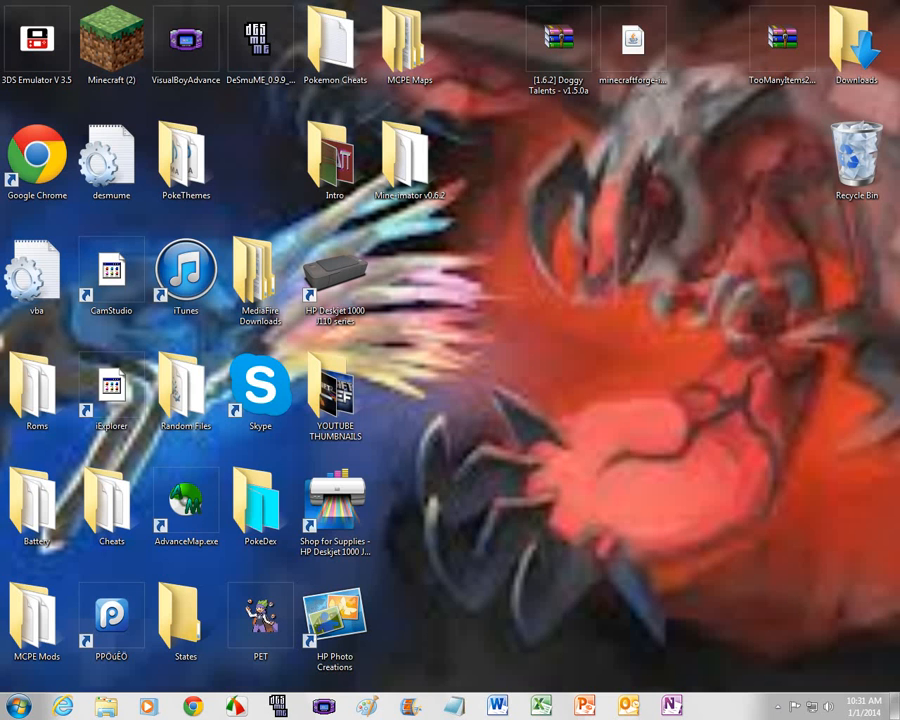
pyautogui.doubleClick(112, 44)
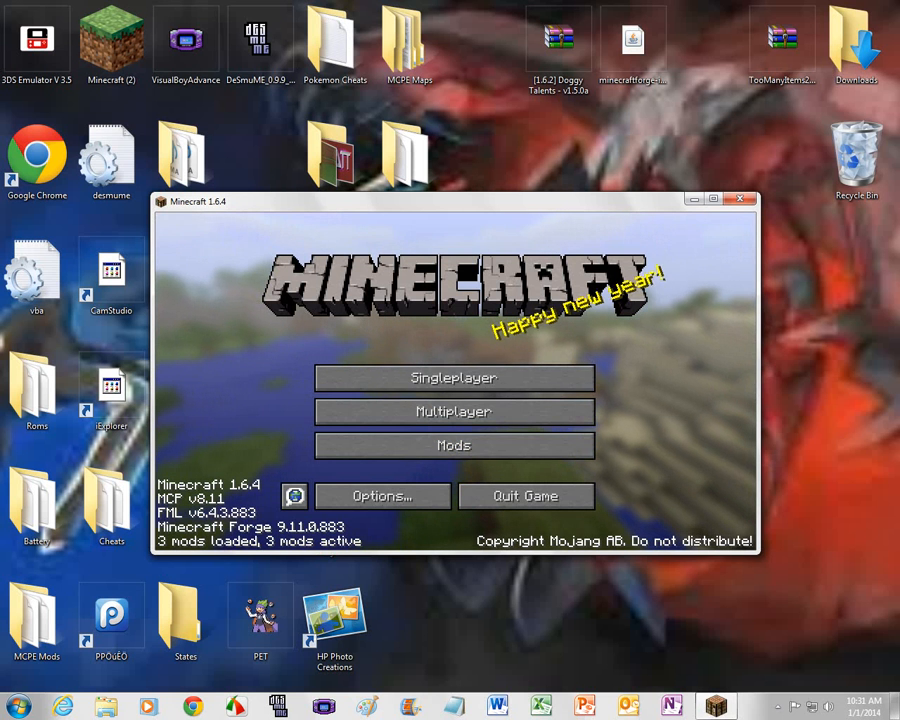
pyautogui.moveTo(526, 496)
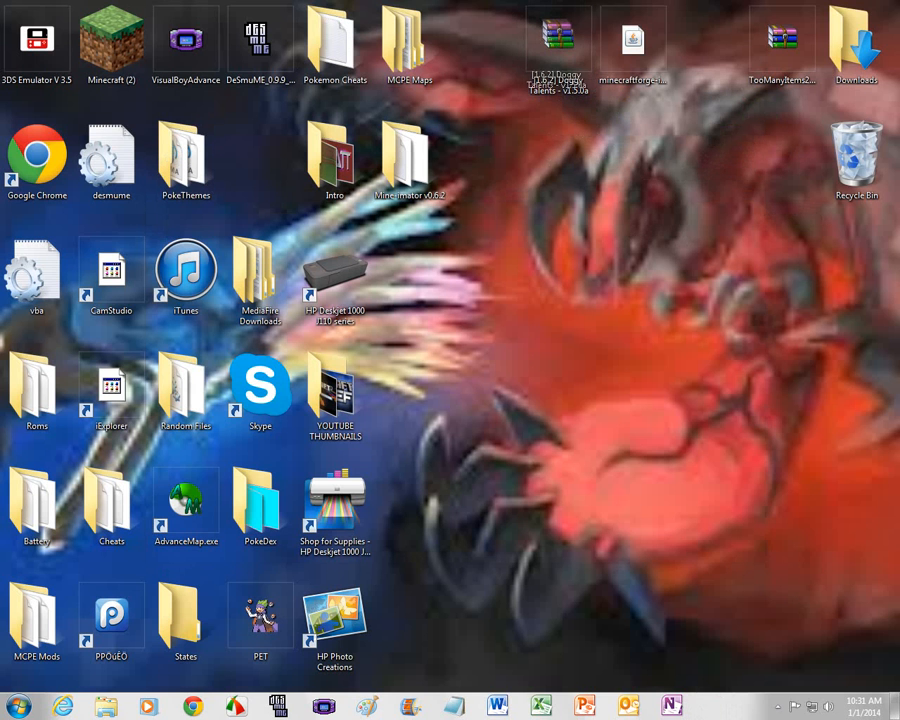
# Step: Reposition the Doggy Talents archive on the desktop and open Roaming app data via %appdata%
pyautogui.moveTo(560, 40); pyautogui.dragTo(632, 164)
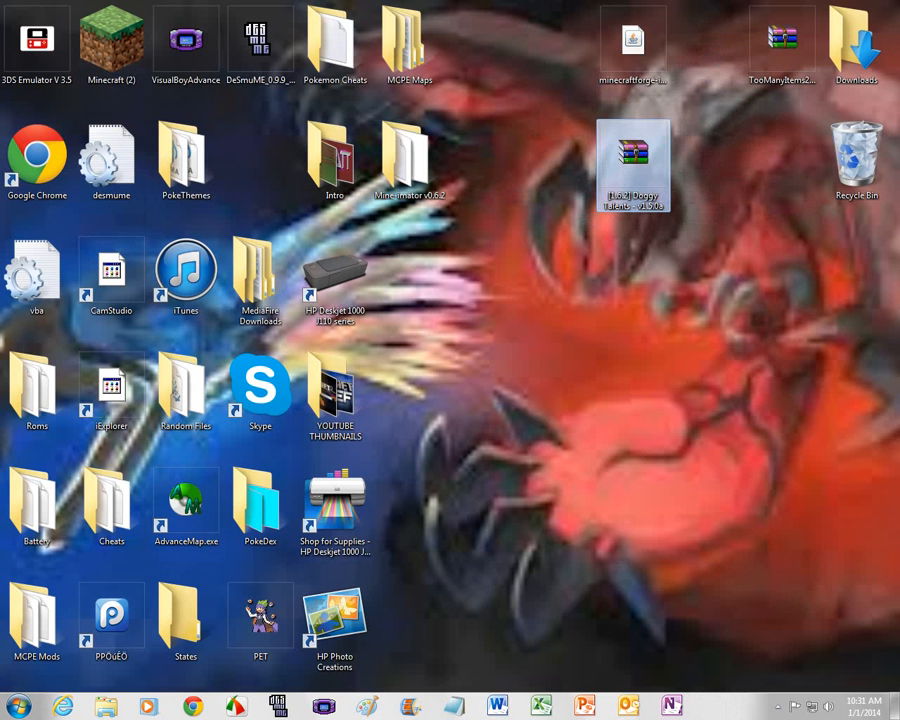
pyautogui.moveTo(632, 164); pyautogui.dragTo(560, 44)
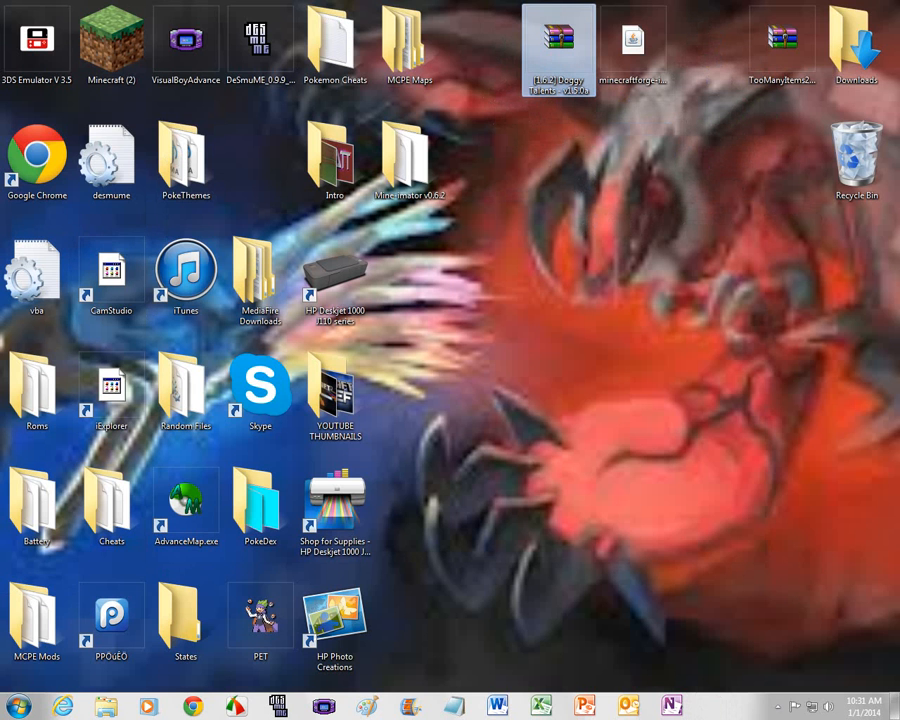
pyautogui.click(16, 708)
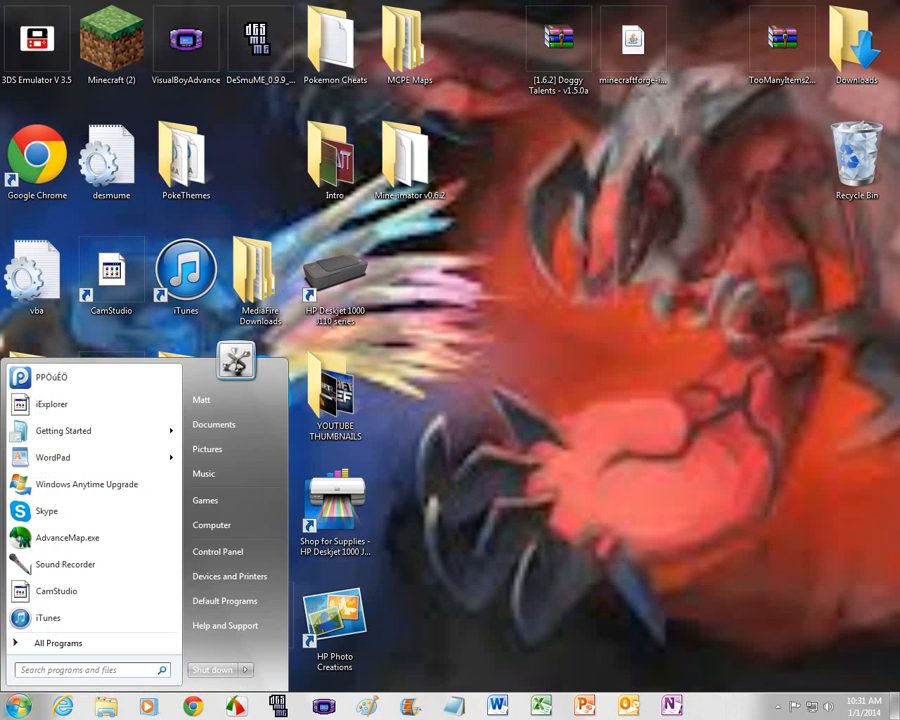
pyautogui.write('%appdata%')
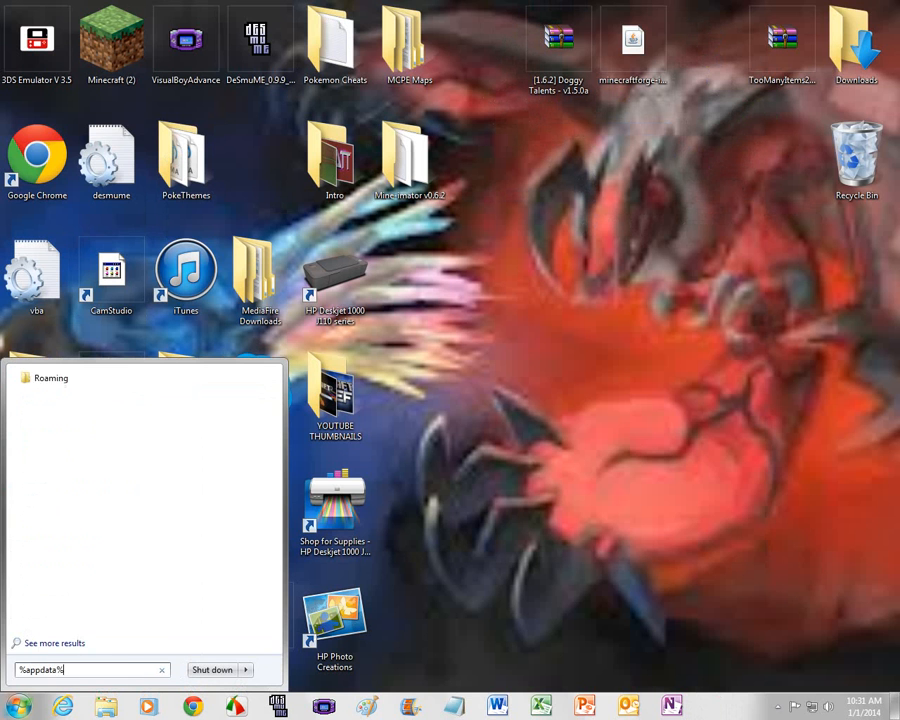
pyautogui.press('enter')
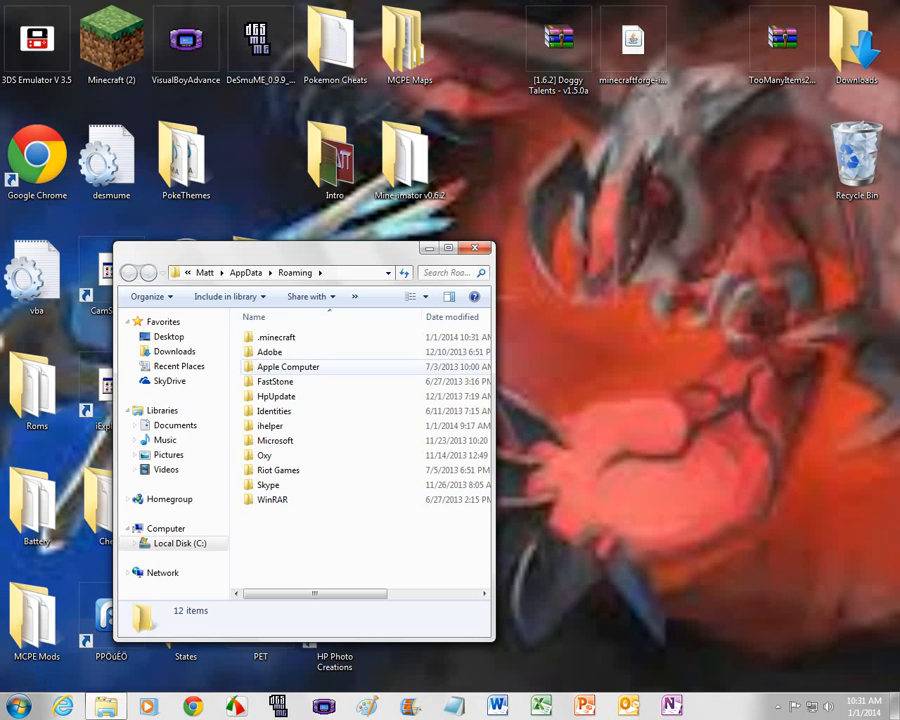
# Step: Browse into the .minecraft folder and its subfolders to reach the mods location
pyautogui.doubleClick(276, 336)
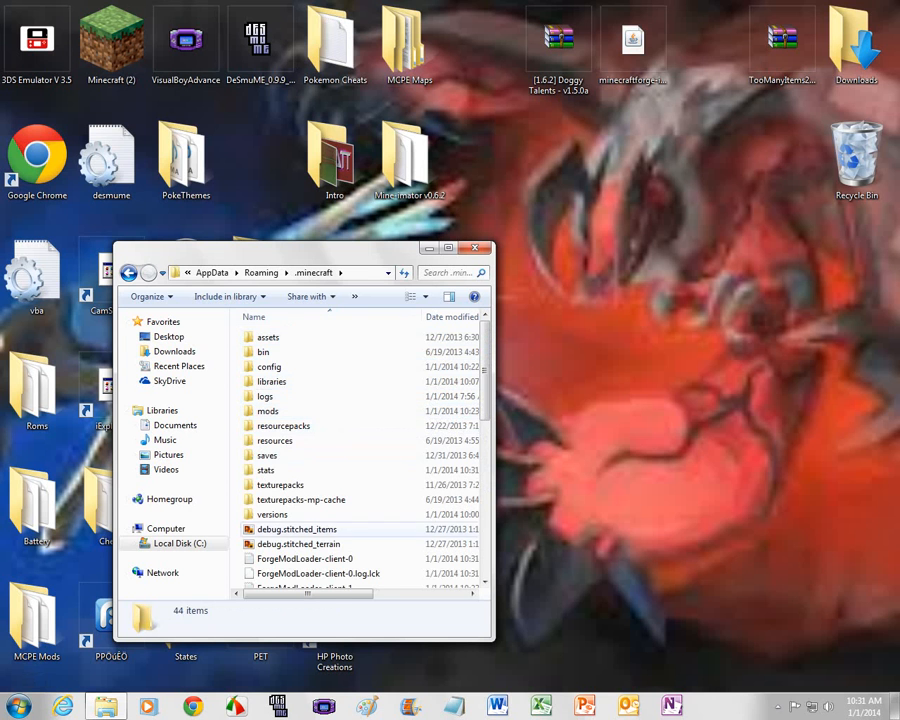
pyautogui.doubleClick(272, 514)
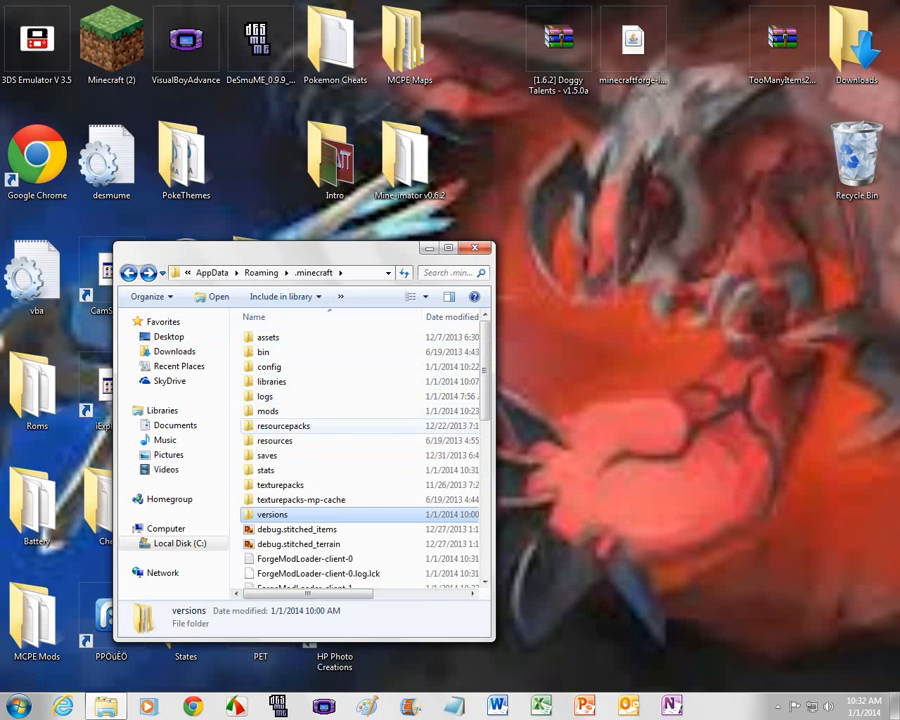
pyautogui.doubleClick(268, 410)
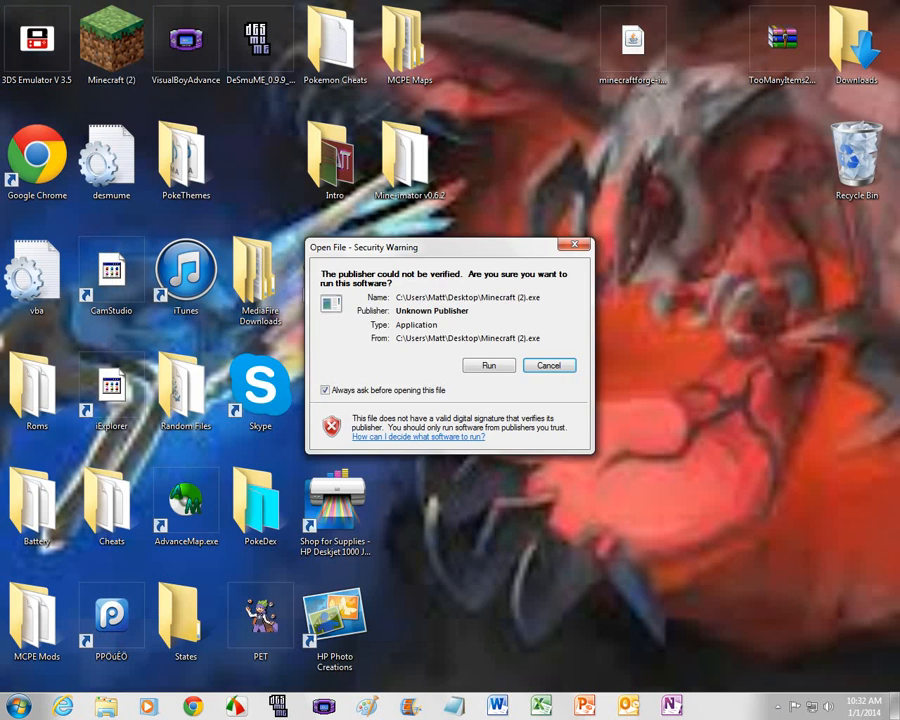
# Step: Allow the unverified launcher to run and start the game with the forgemods profile
pyautogui.click(488, 364)
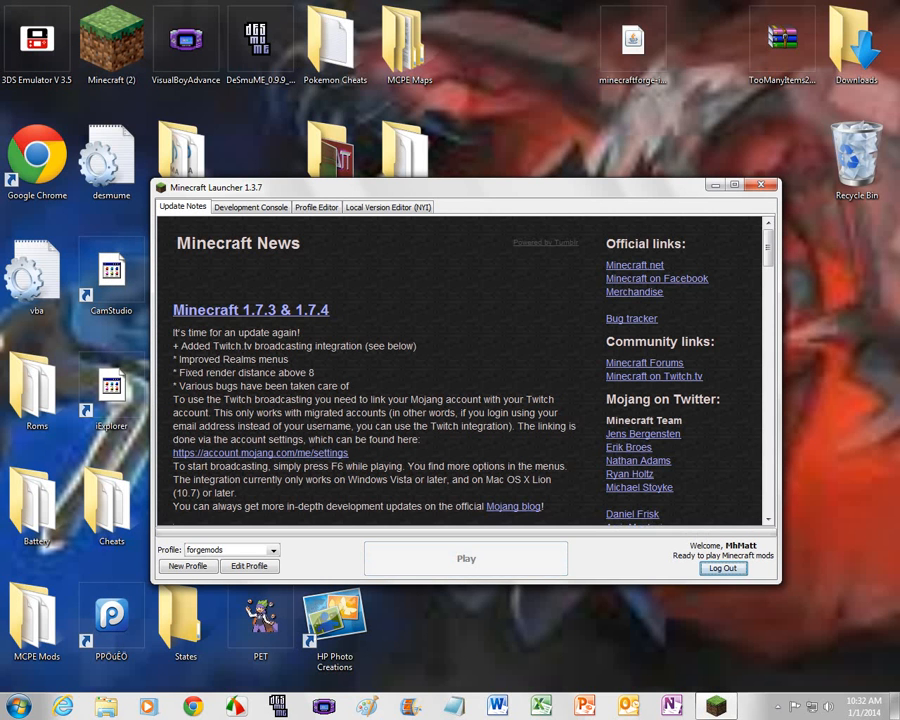
pyautogui.click(760, 184)
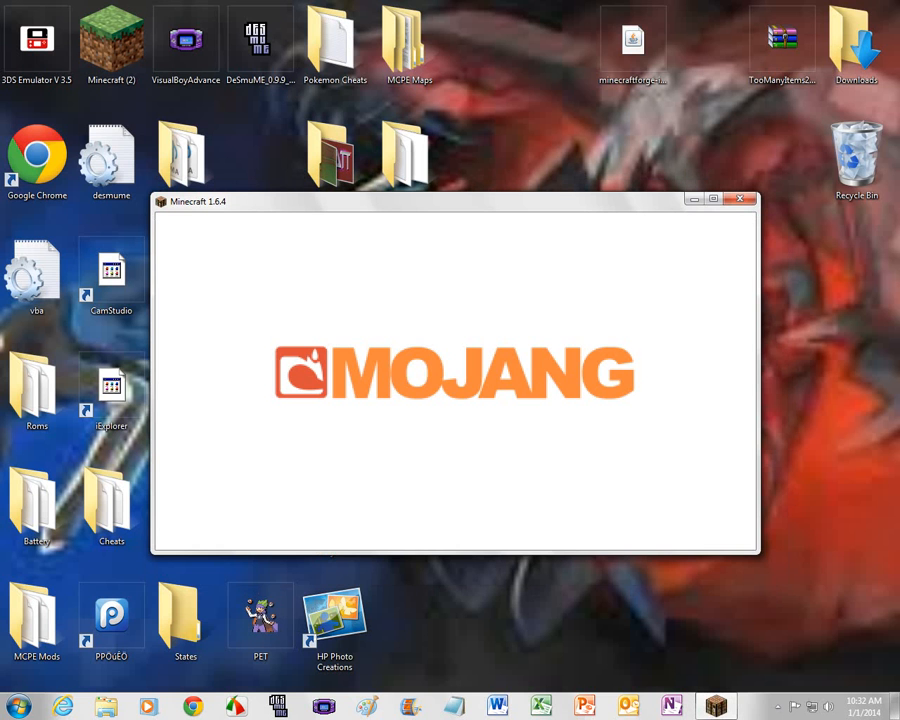
# Step: View Doggy Talents v1.5.0 details in the Mods list, then return to the title screen
pyautogui.click(632, 40)
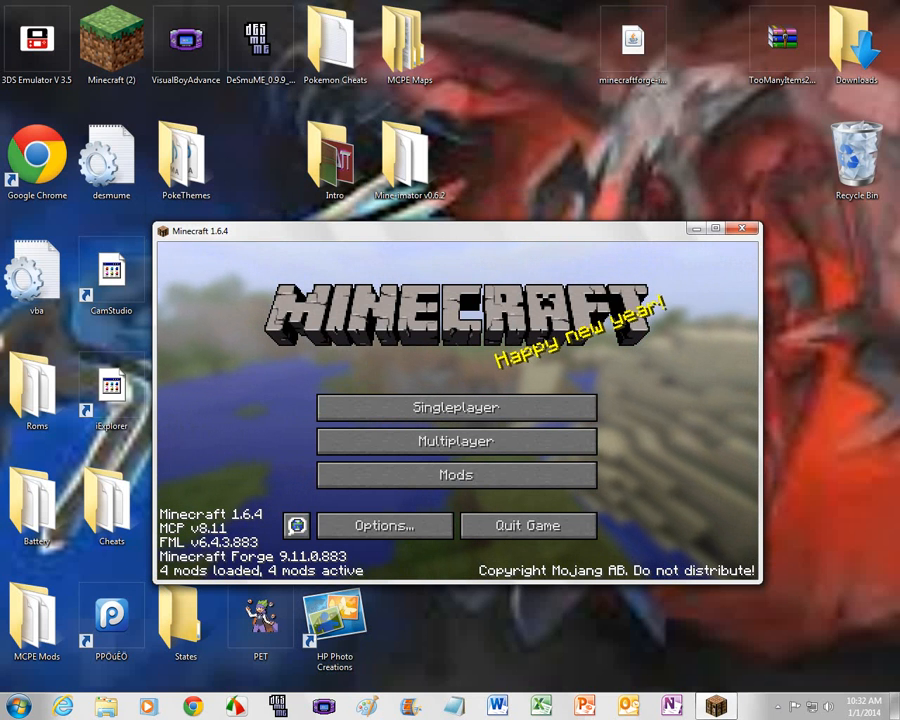
pyautogui.click(456, 474)
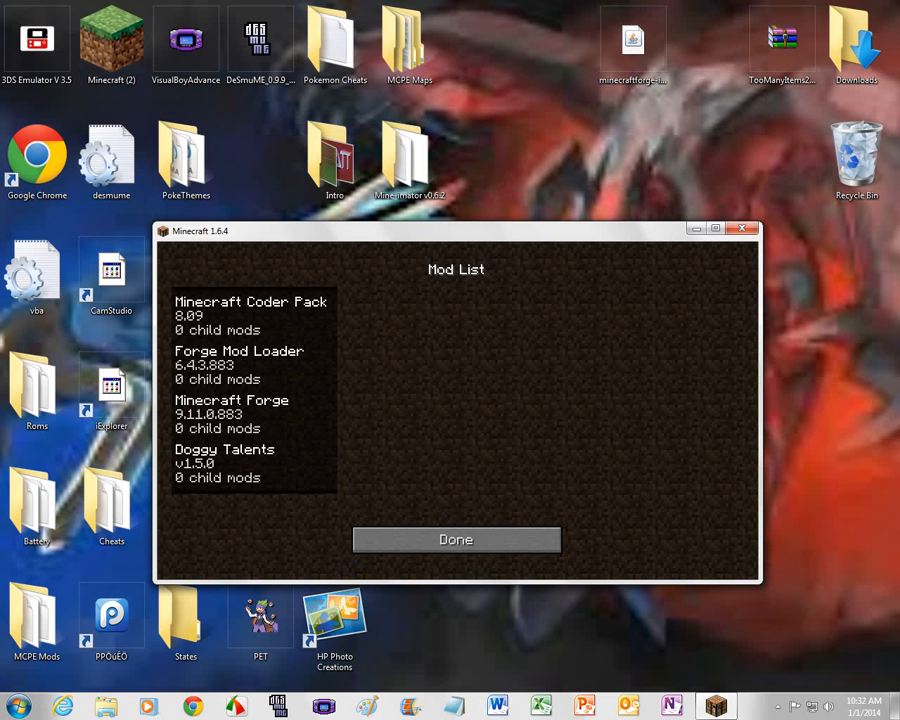
pyautogui.click(224, 464)
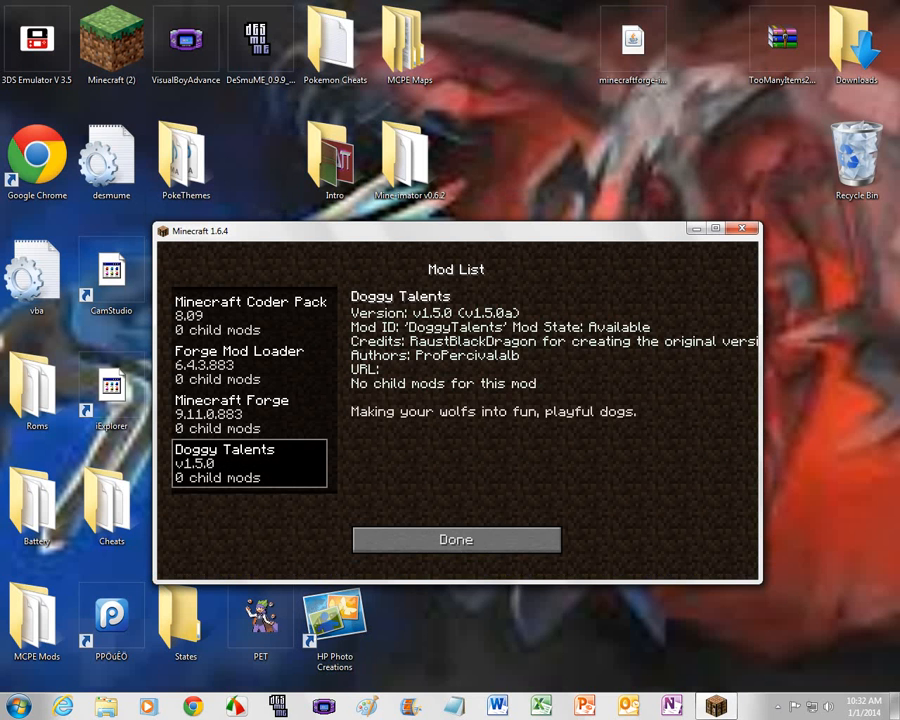
pyautogui.click(456, 540)
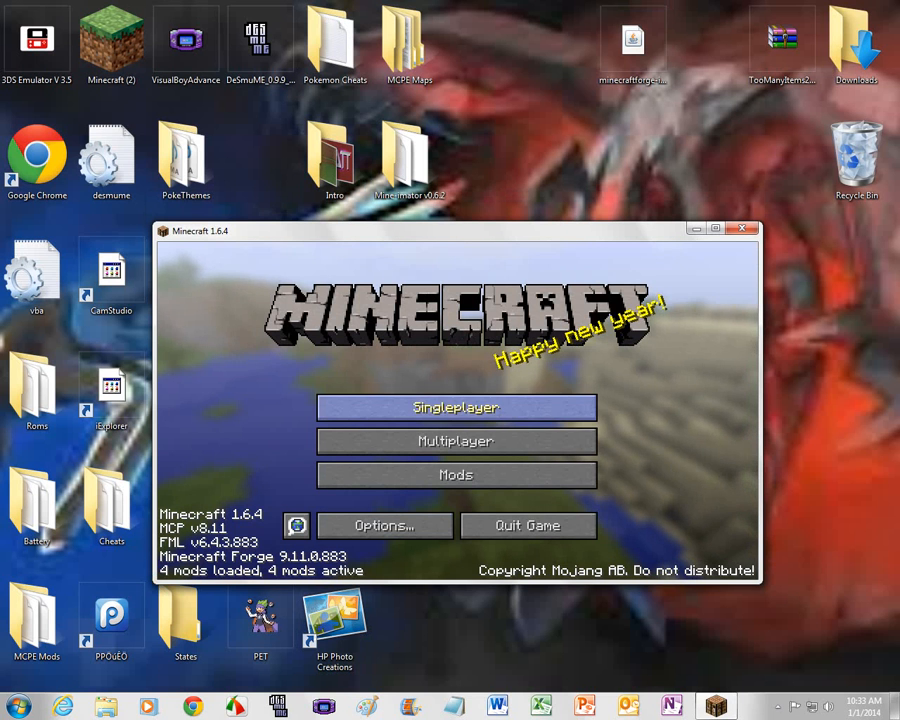